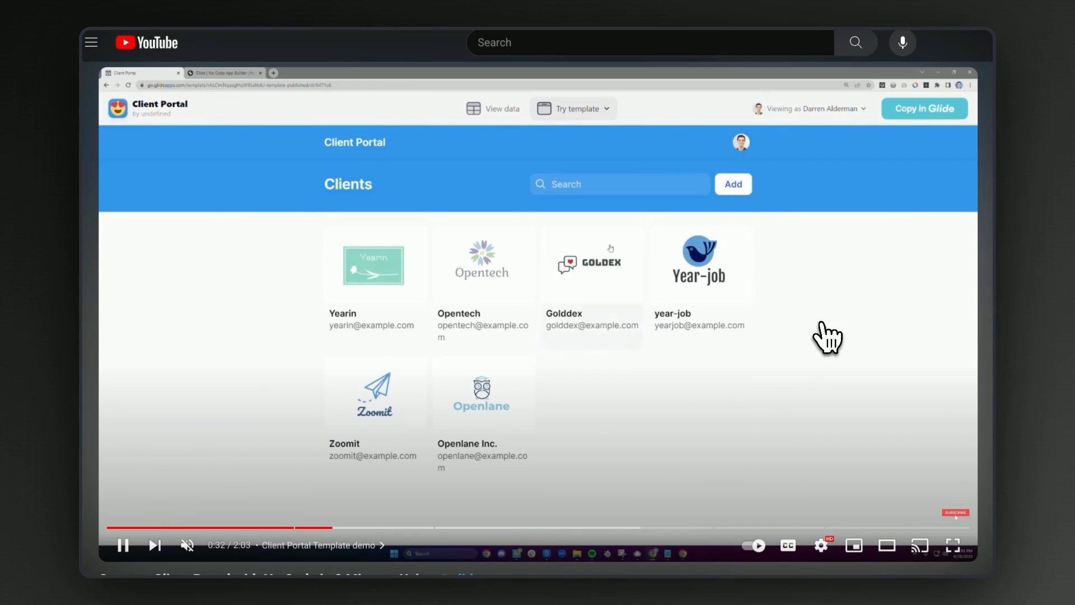
Switch to the Sales CRM's Data view and browse the Accounts table of companies.
click(591, 262)
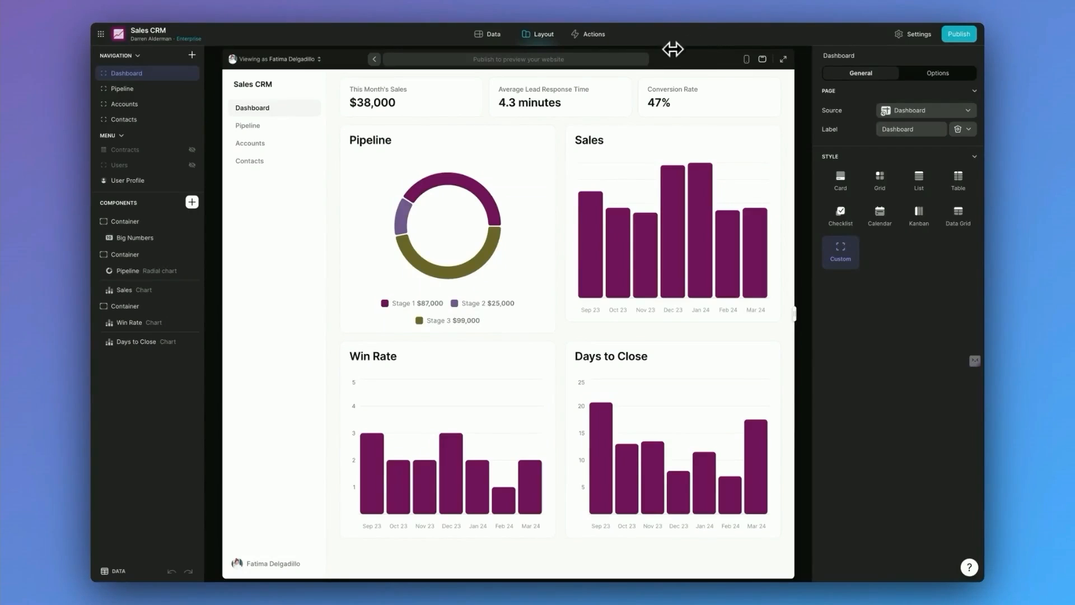
mouse_move(434, 139)
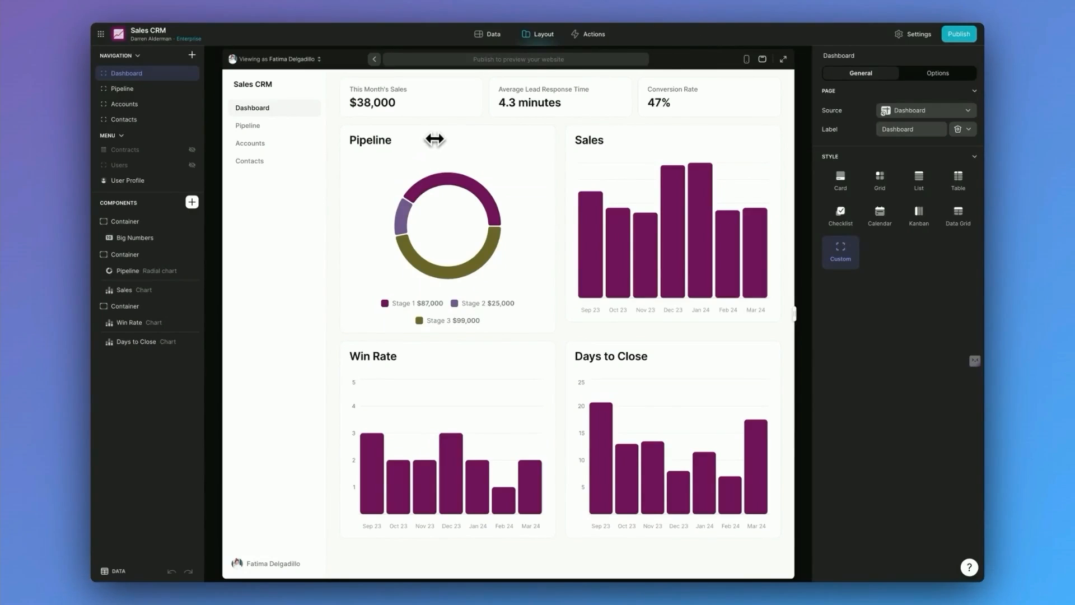
mouse_move(580, 143)
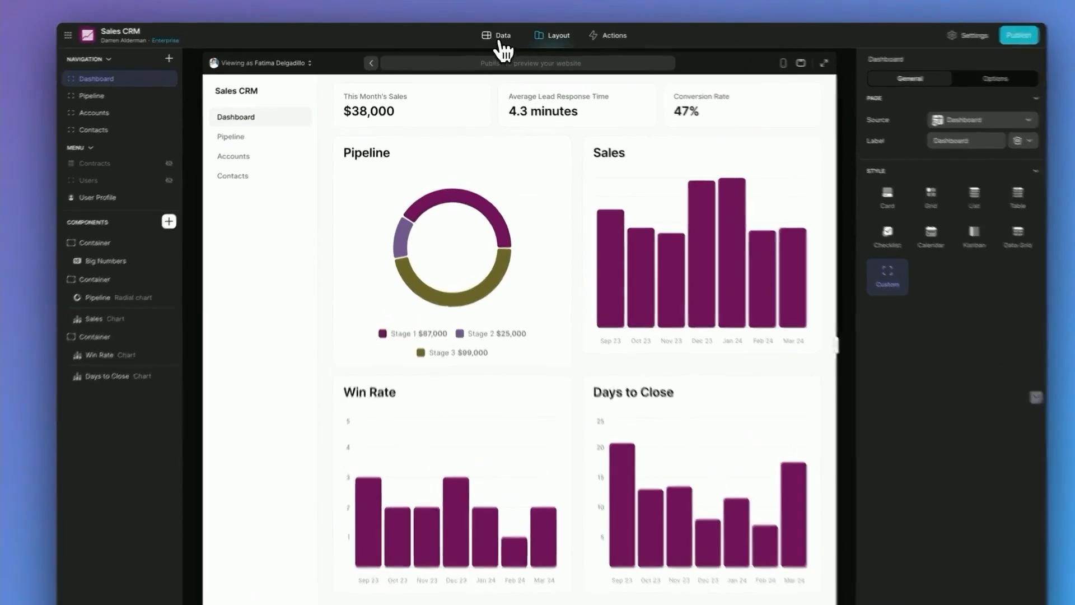
click(497, 35)
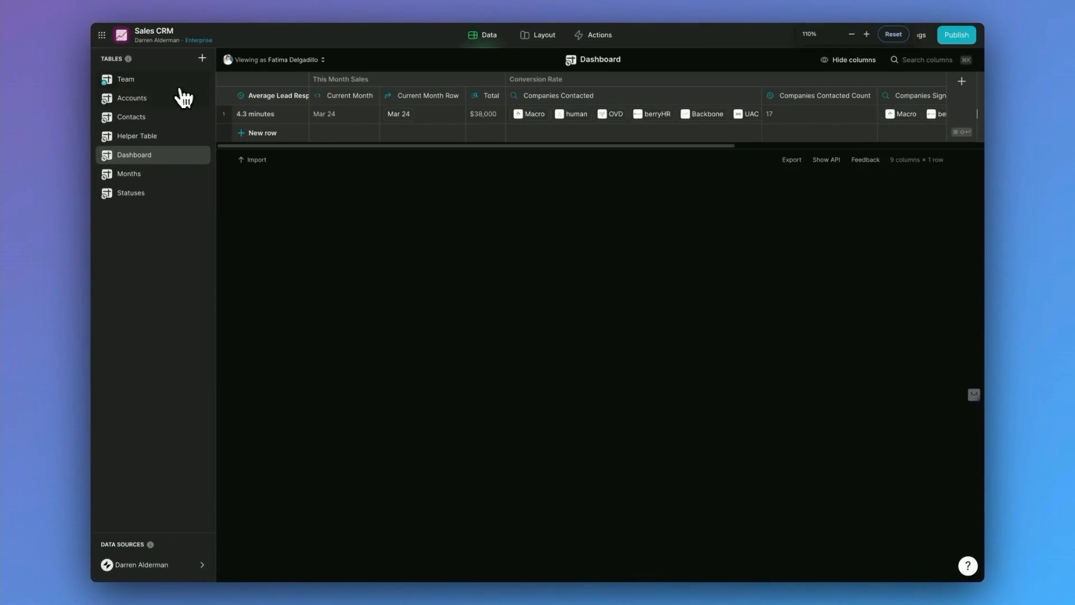
click(132, 98)
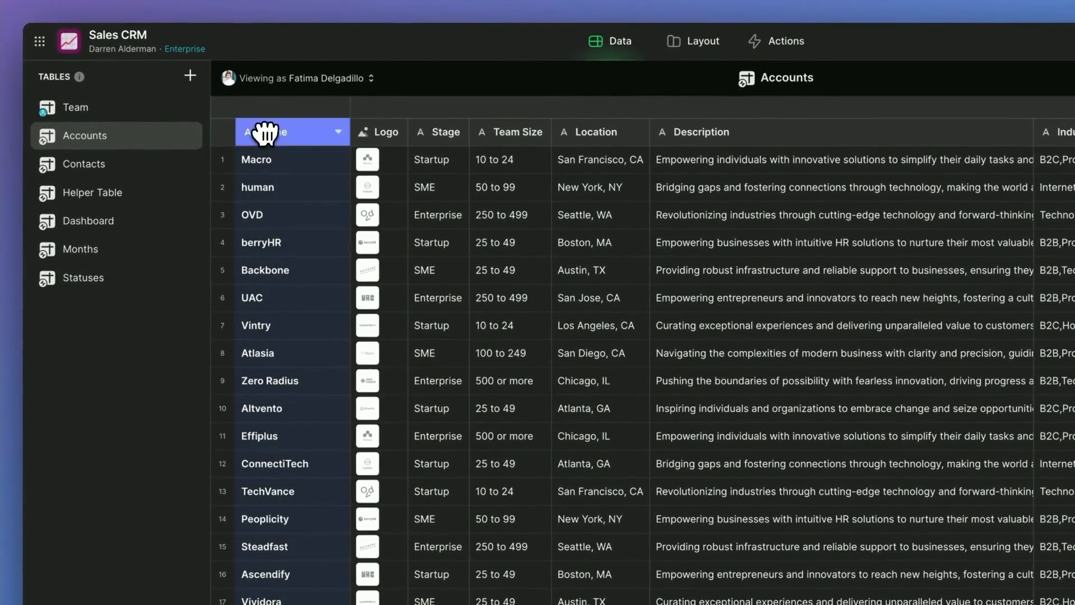
click(222, 187)
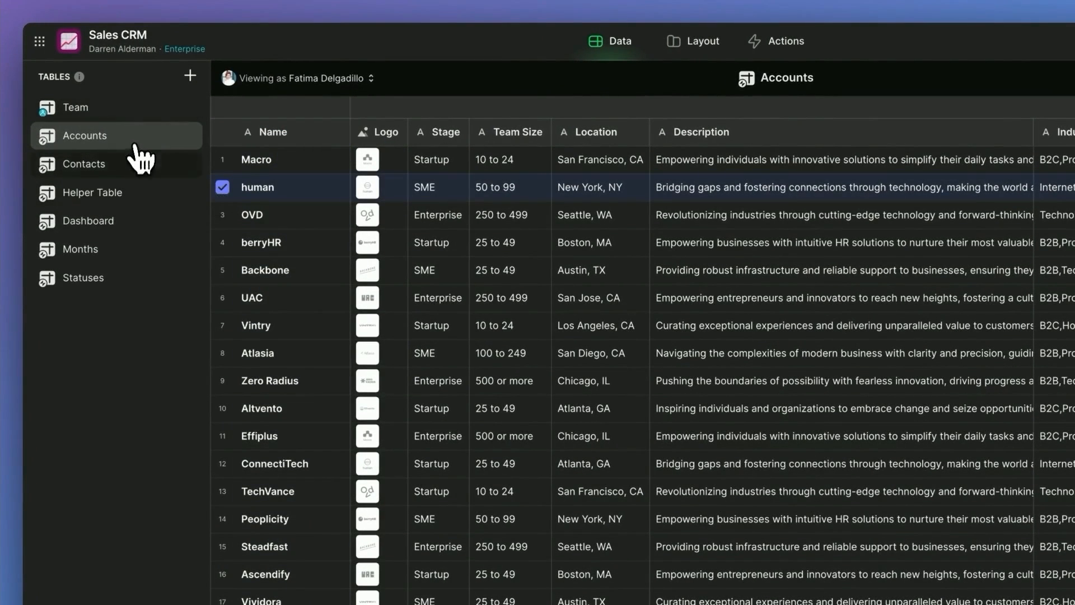
click(222, 187)
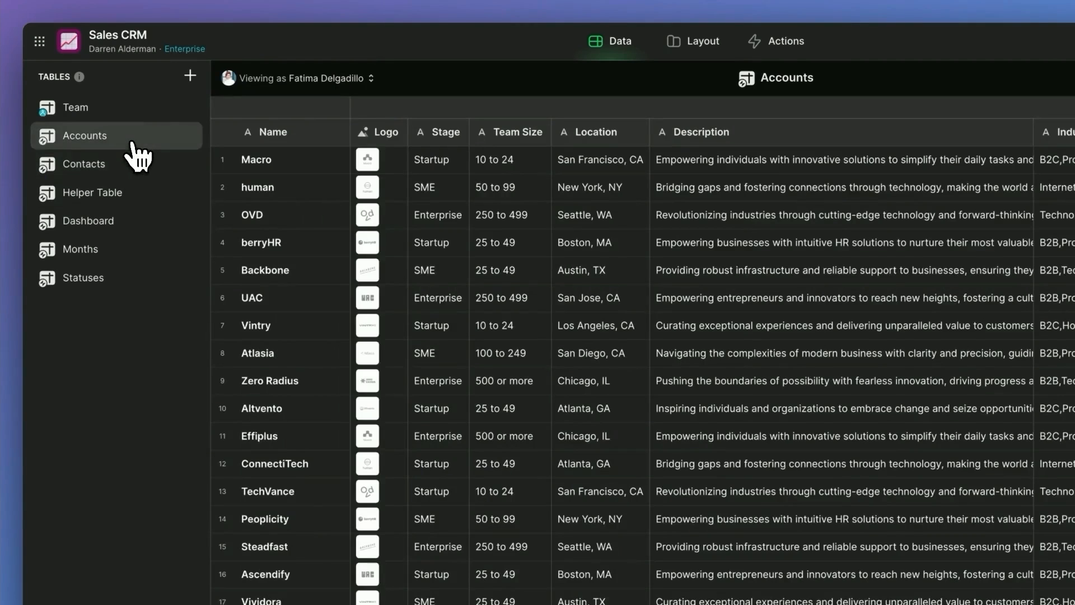
Look at the Team table's members.
click(75, 107)
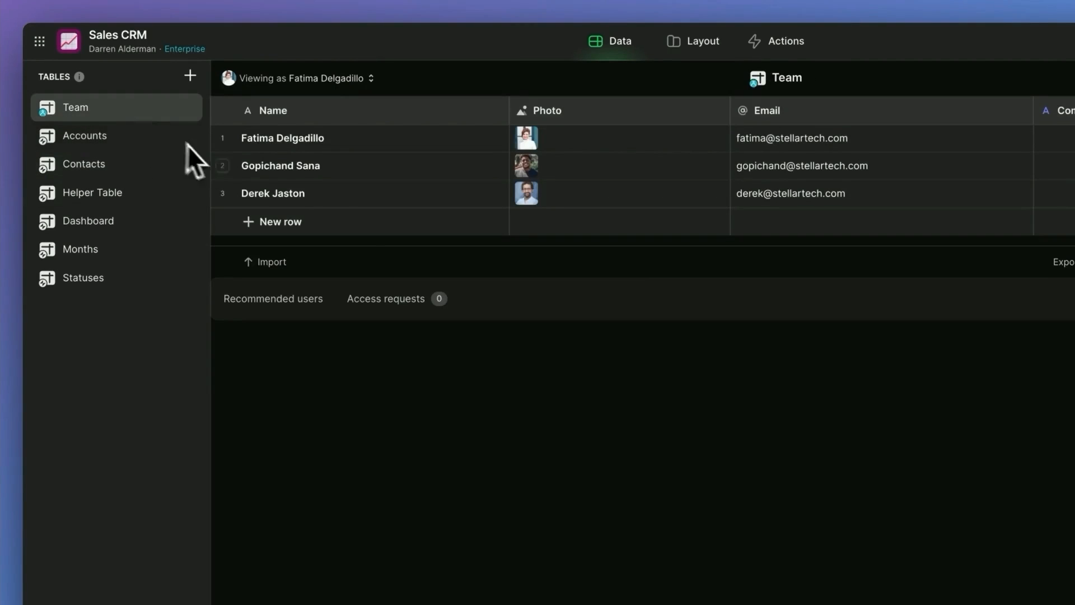
mouse_move(388, 213)
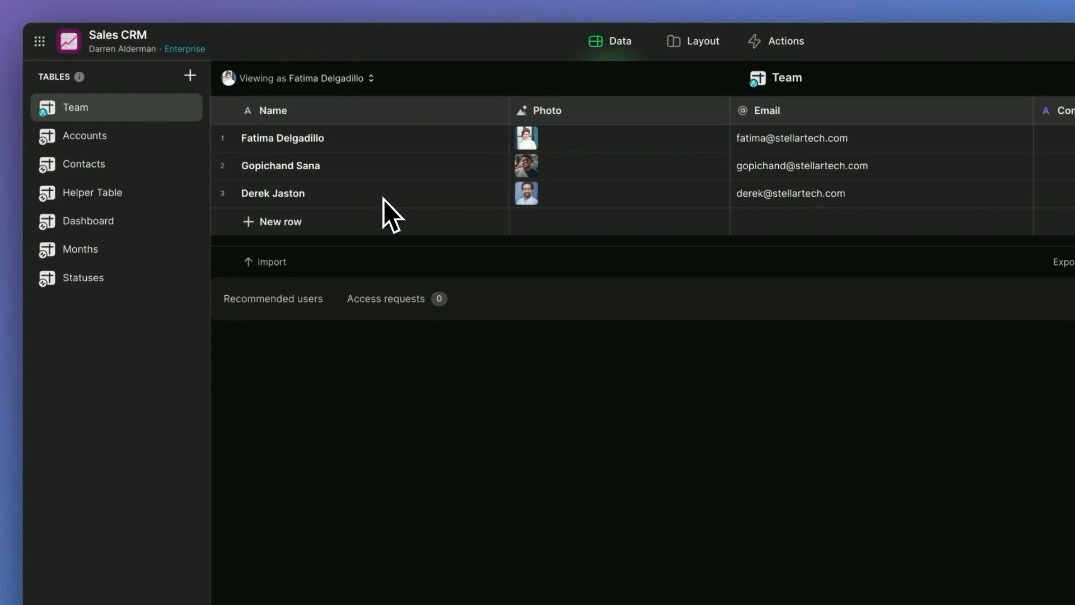
click(273, 222)
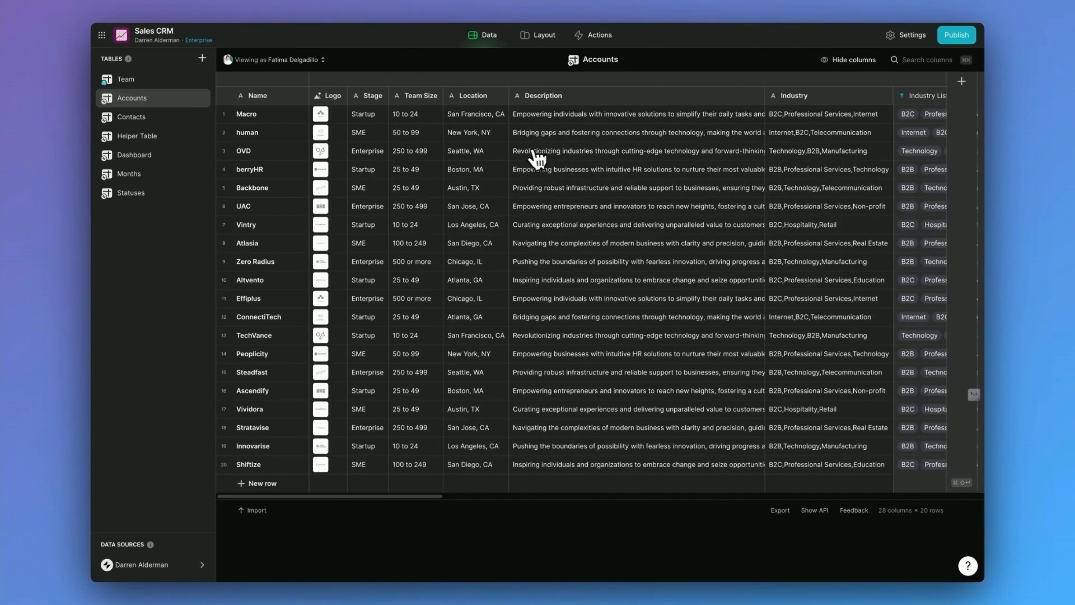
mouse_move(507, 139)
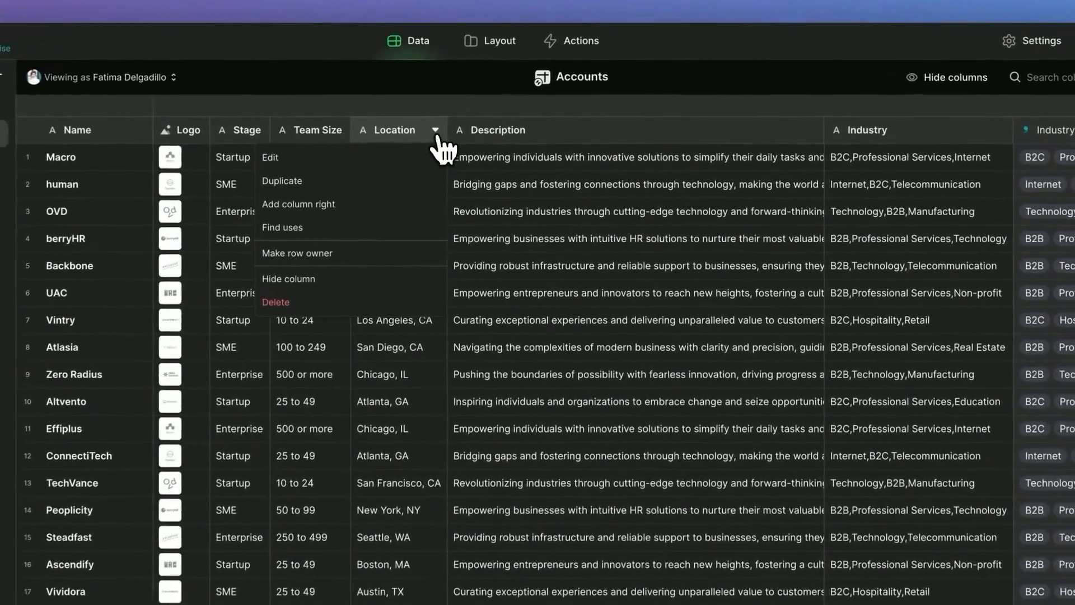
Add a 'Product or Service' text column to the right of Location in Accounts.
click(298, 204)
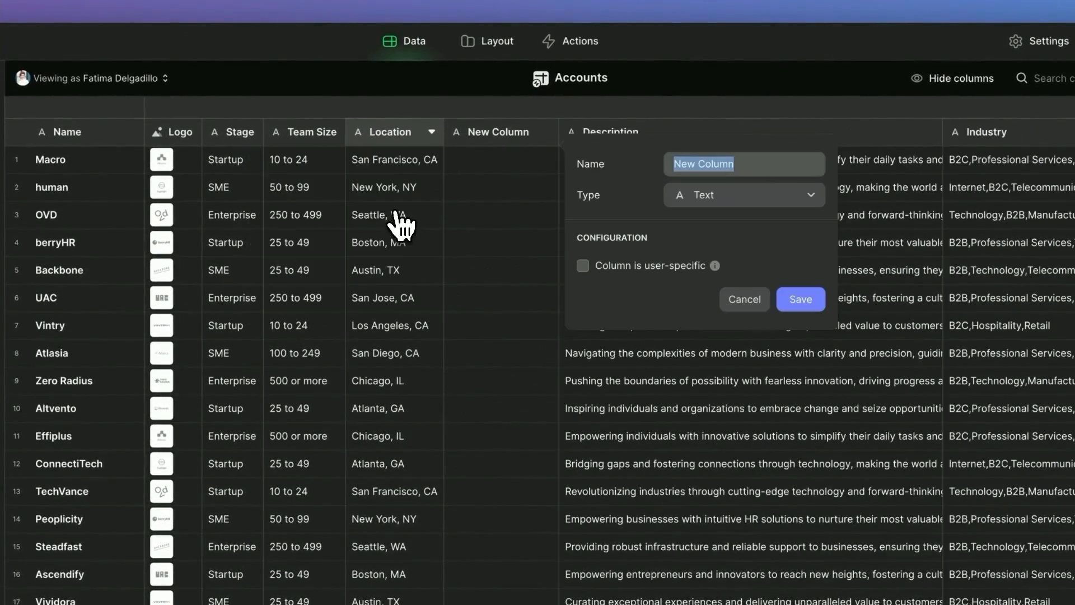
text(Product or Service)
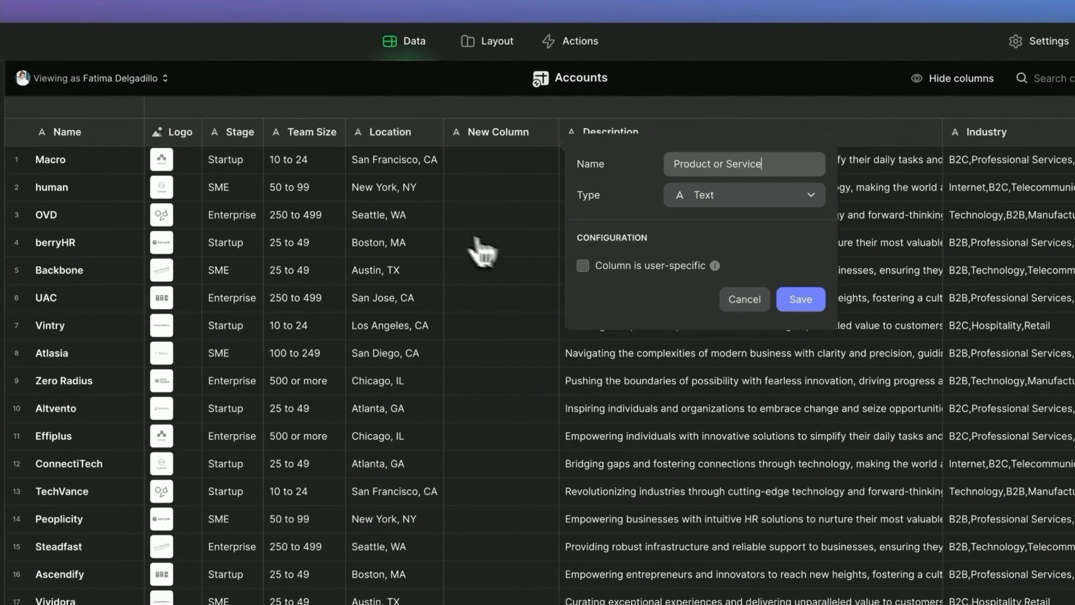
Set Macro's Product or Service entry to 'AI bots for managers'.
click(799, 299)
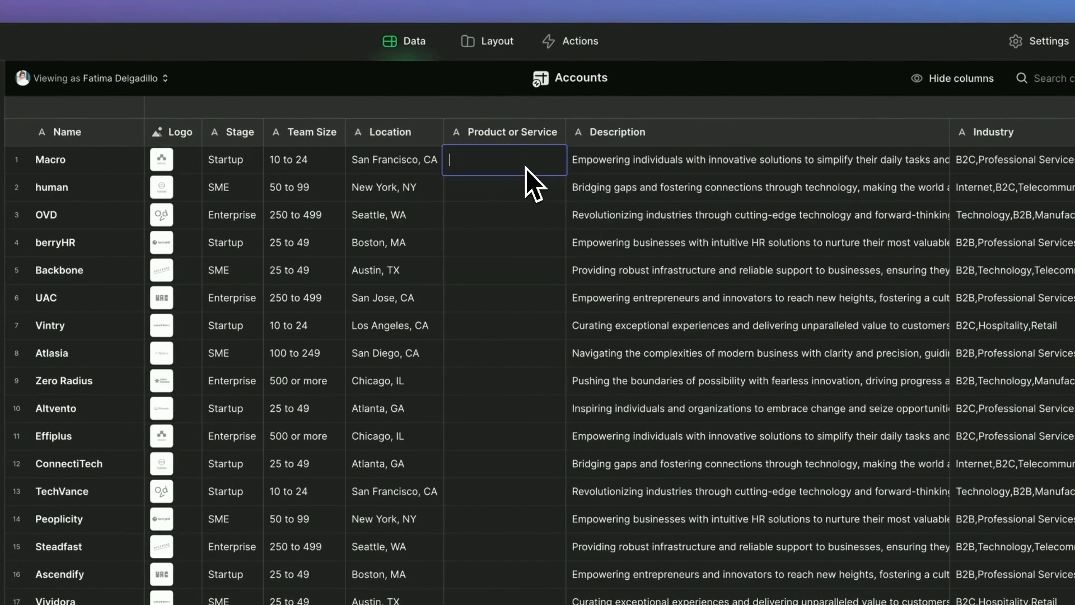
text(AI bots)
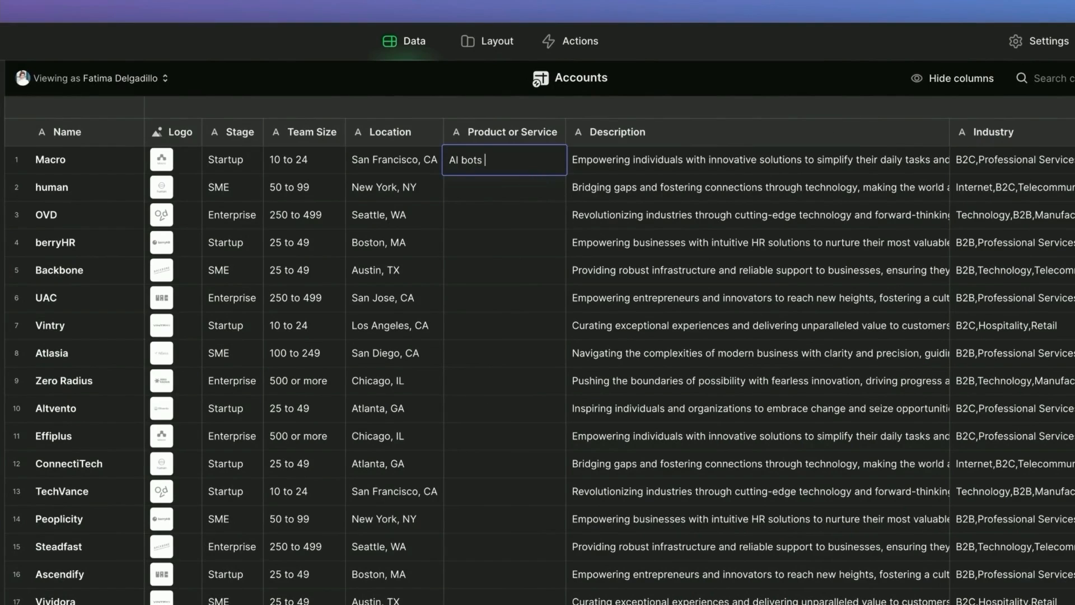
text(for managers)
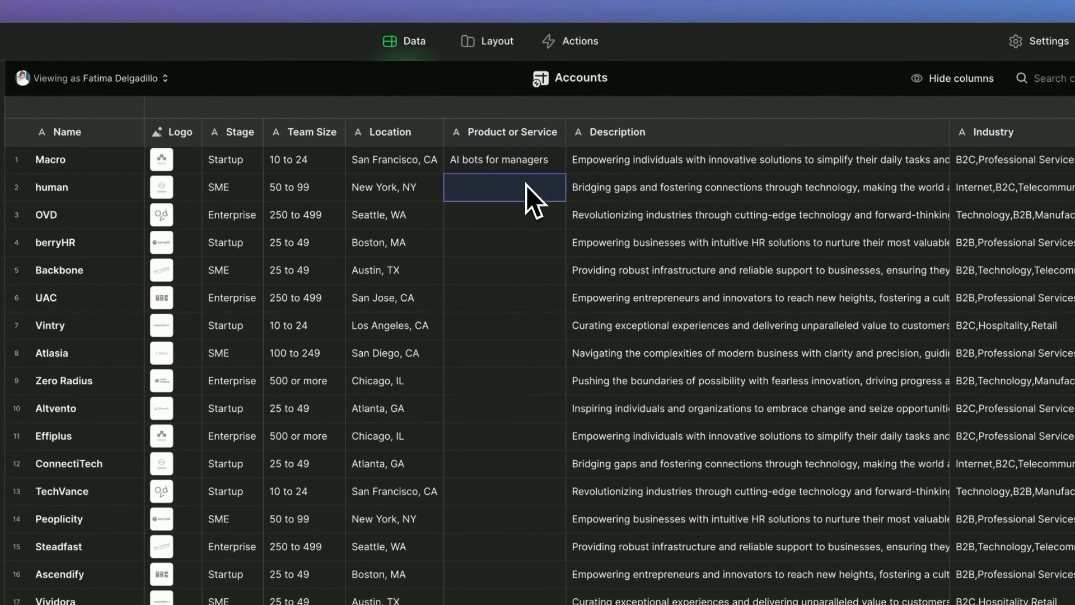
click(503, 159)
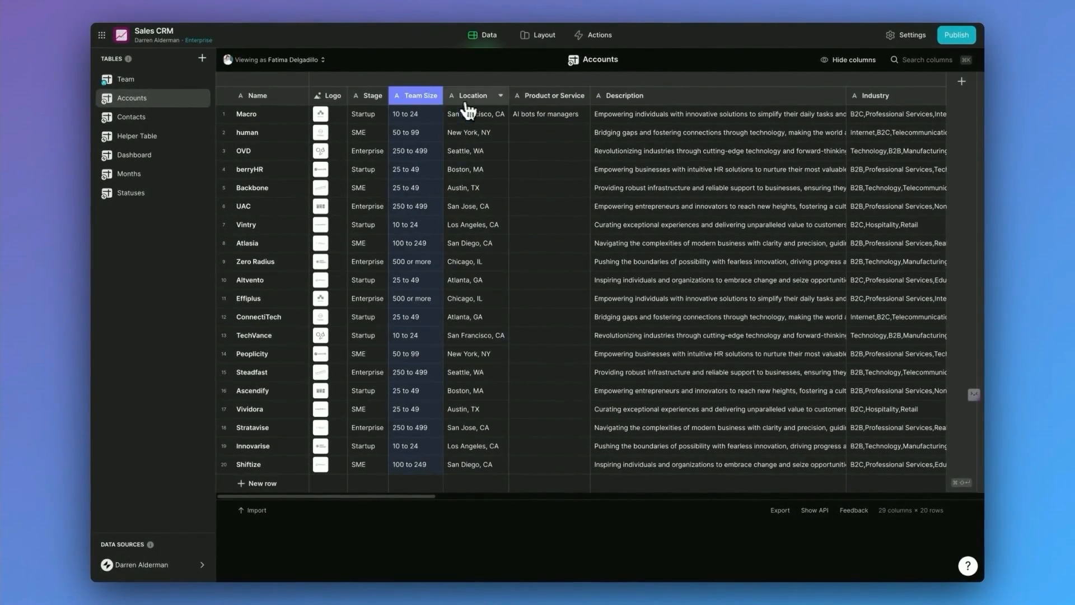
Start an 'Is local?' If → Then → Else column whose condition checks Location includes.
click(549, 95)
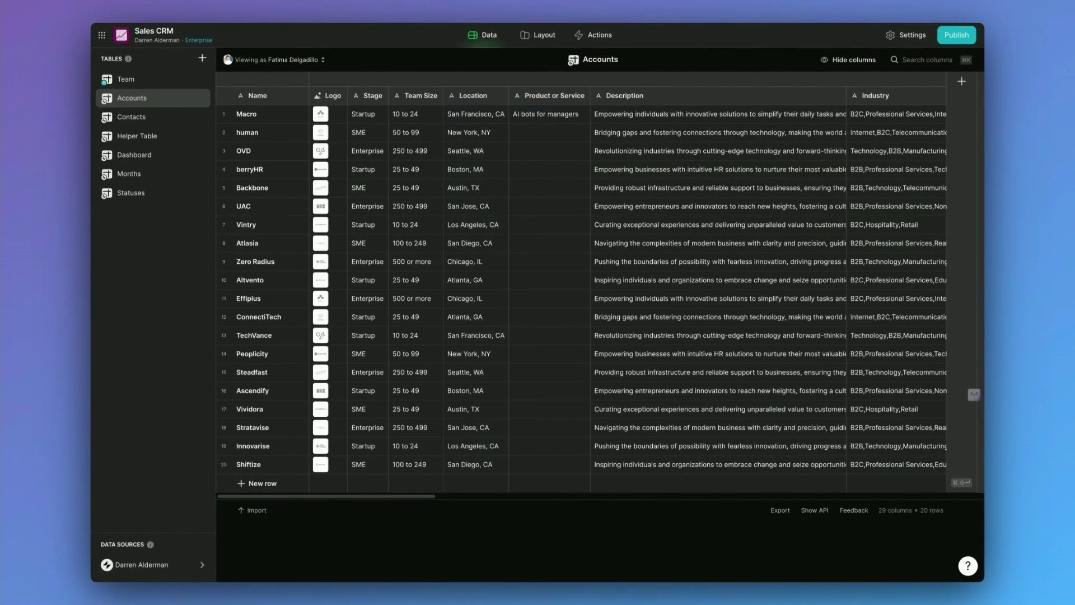
mouse_move(504, 121)
text(if)
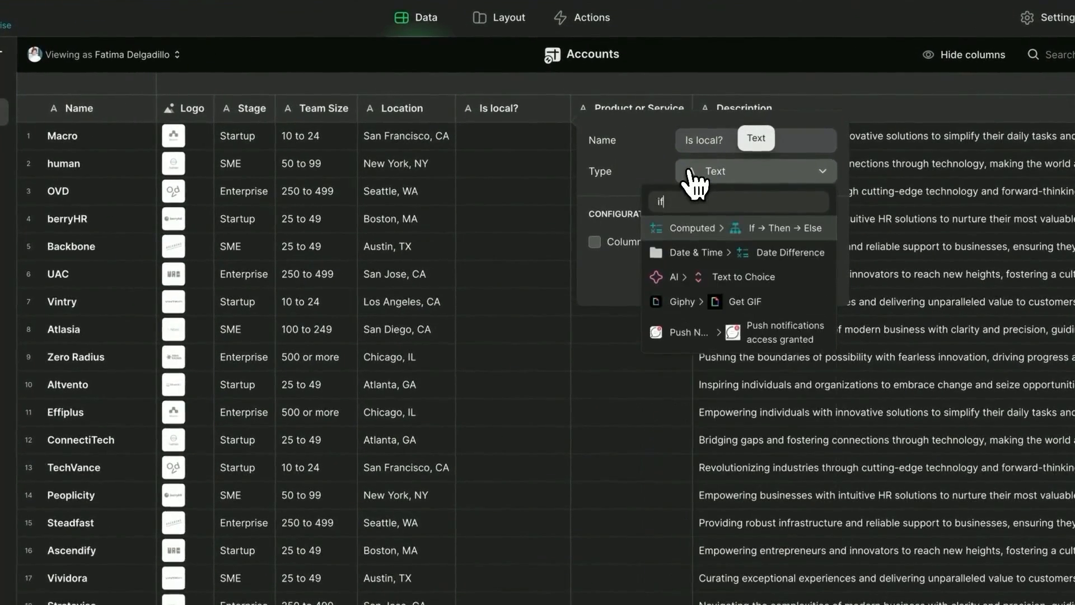
click(779, 228)
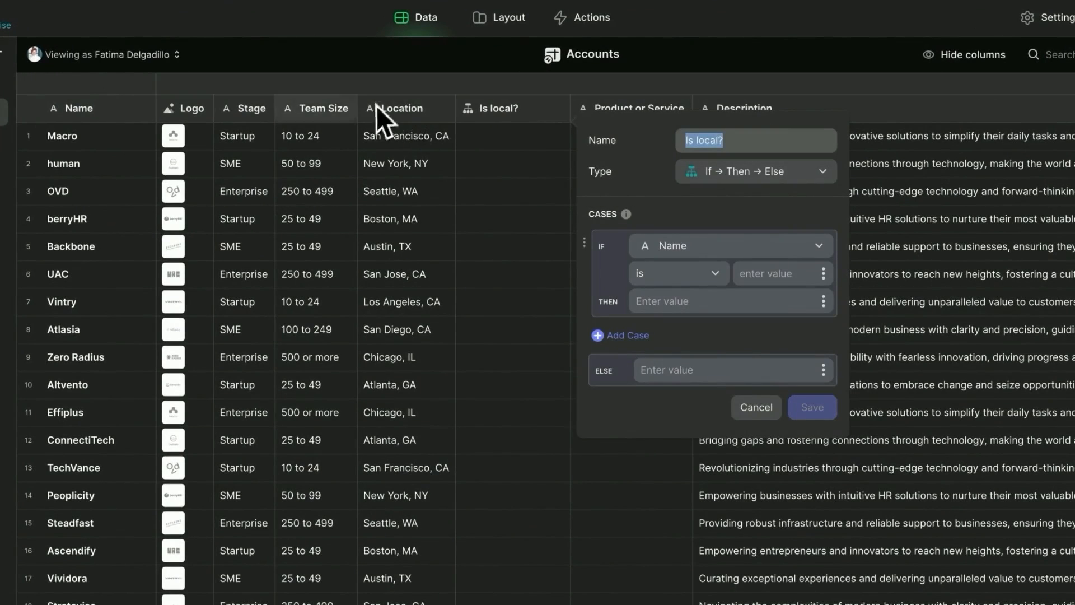
click(731, 245)
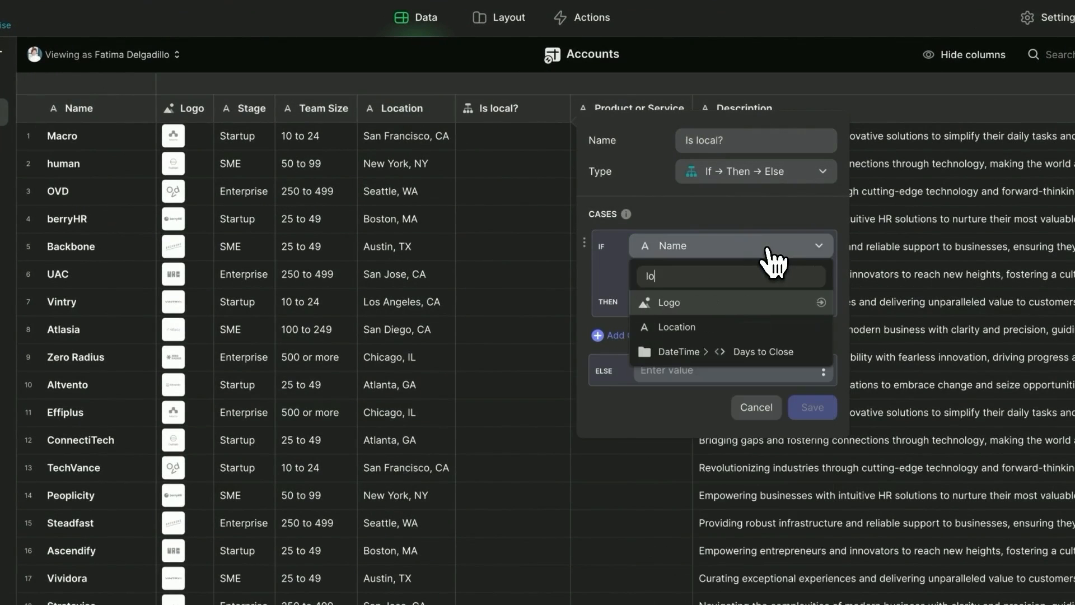
click(676, 327)
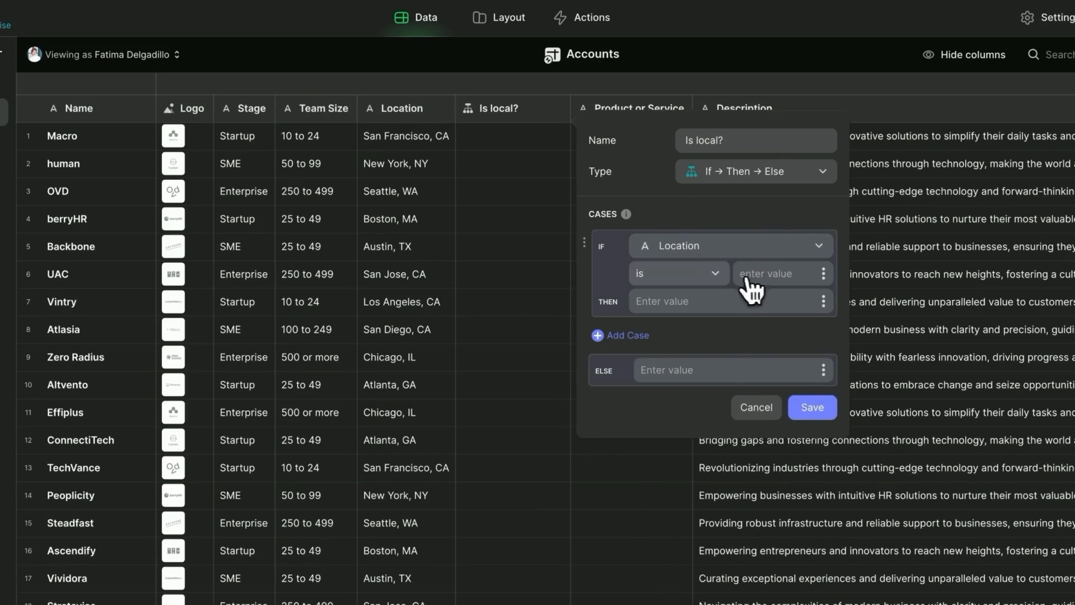
click(679, 273)
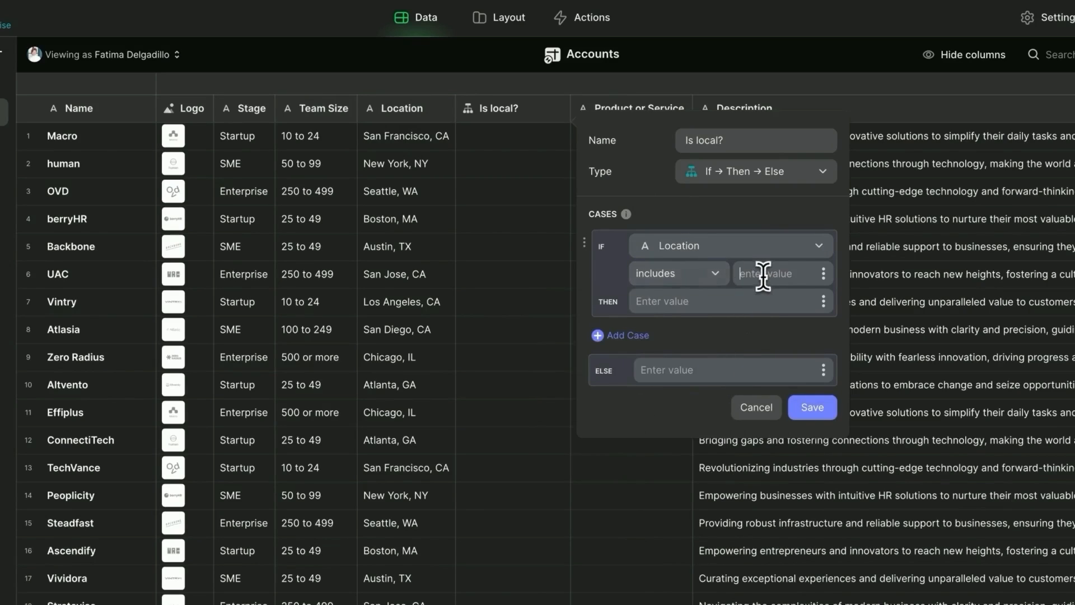
Complete the condition as Location includes 'San Fr', true else false, and save the column.
text(San Fran)
click(731, 300)
text(true)
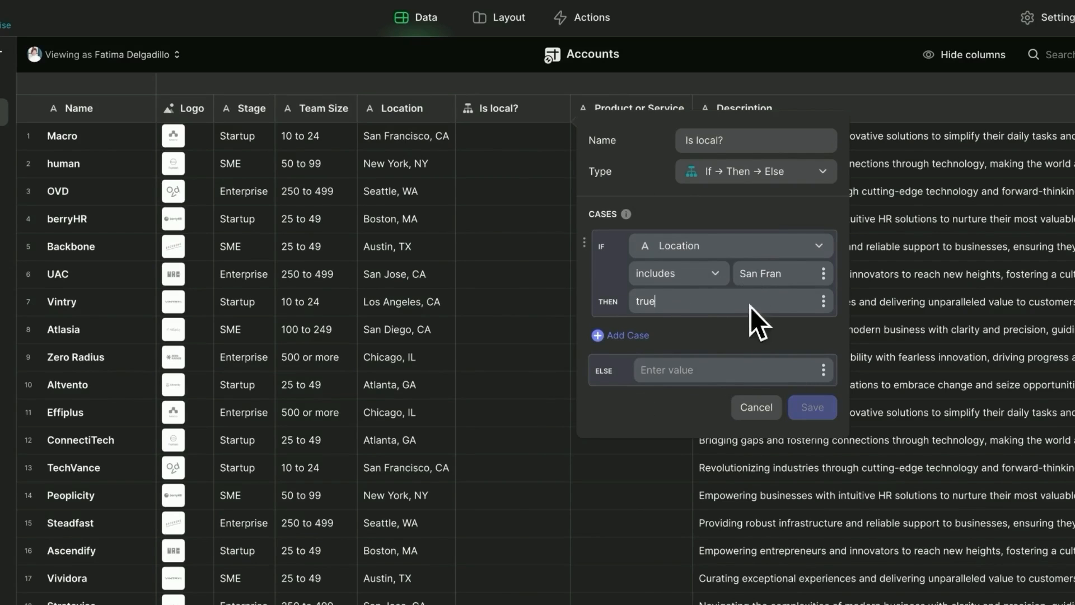
text(false)
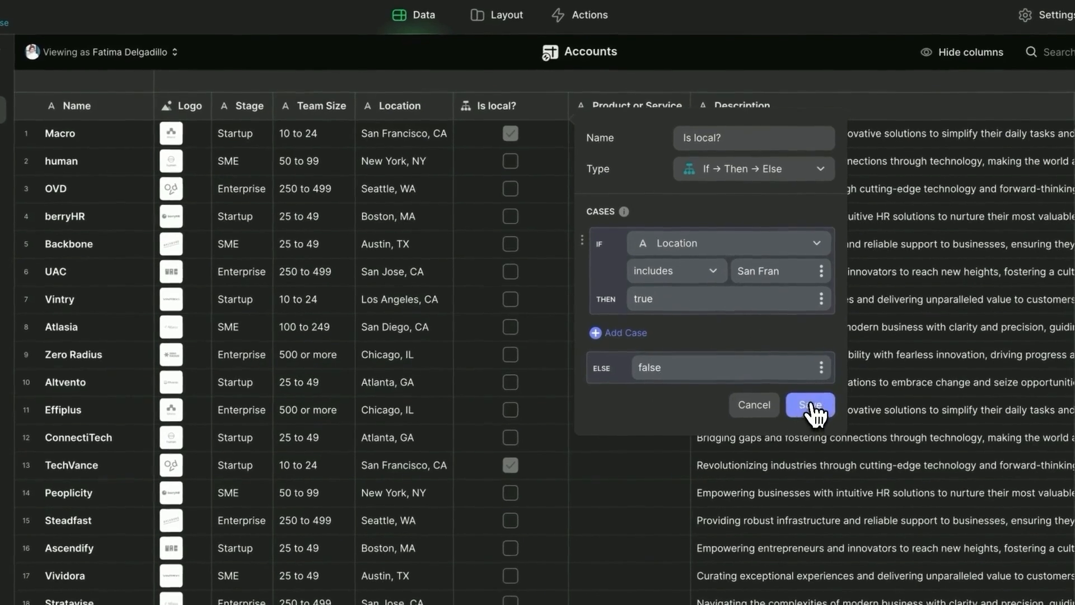
click(811, 405)
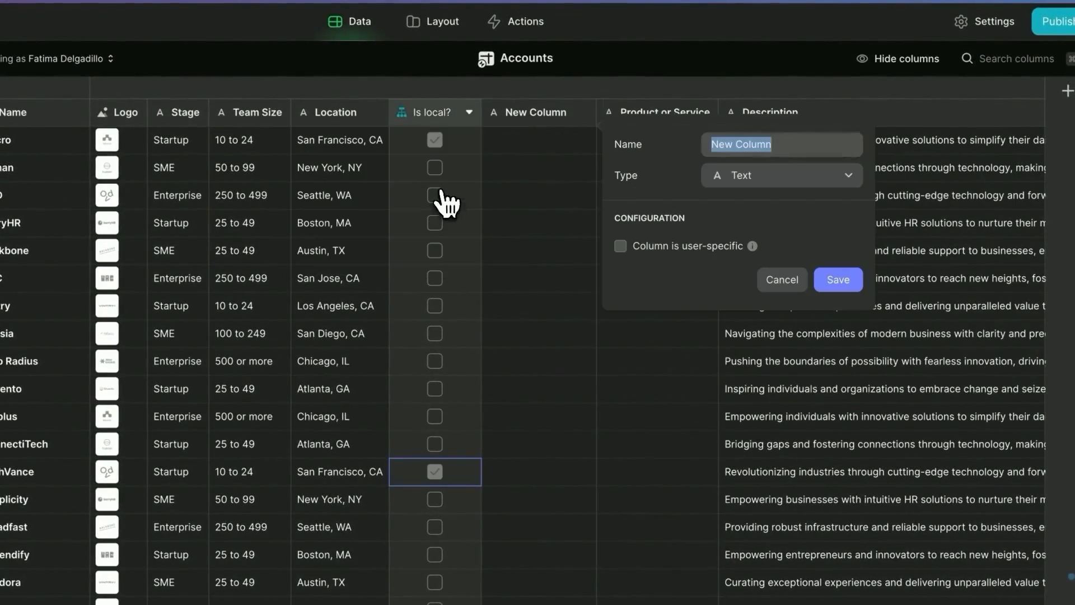
Browse column types, discard the unsaved column, and move to the Contacts table.
click(781, 175)
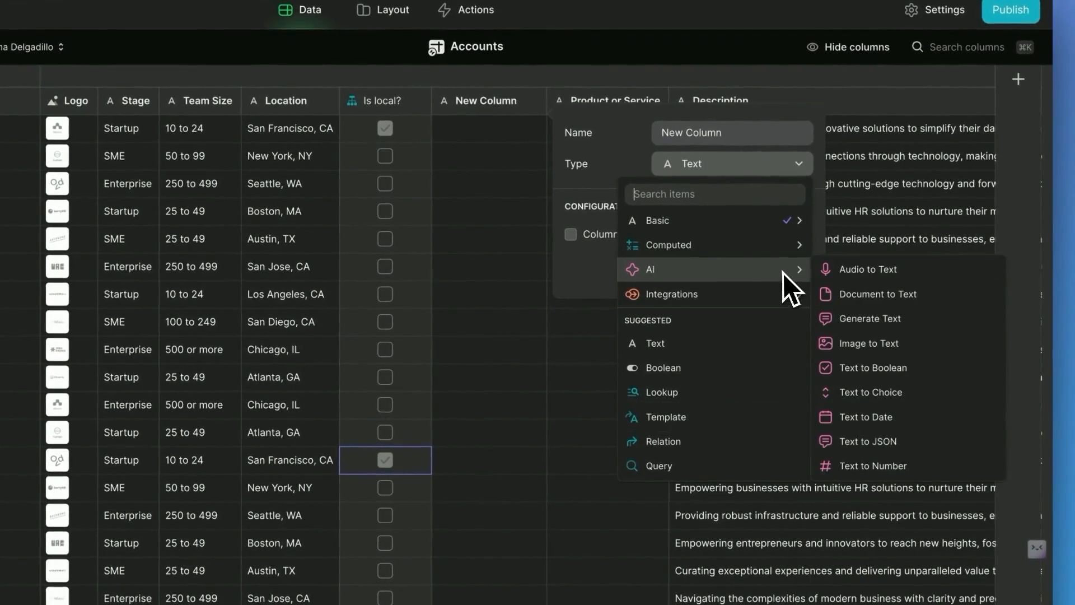
mouse_move(869, 318)
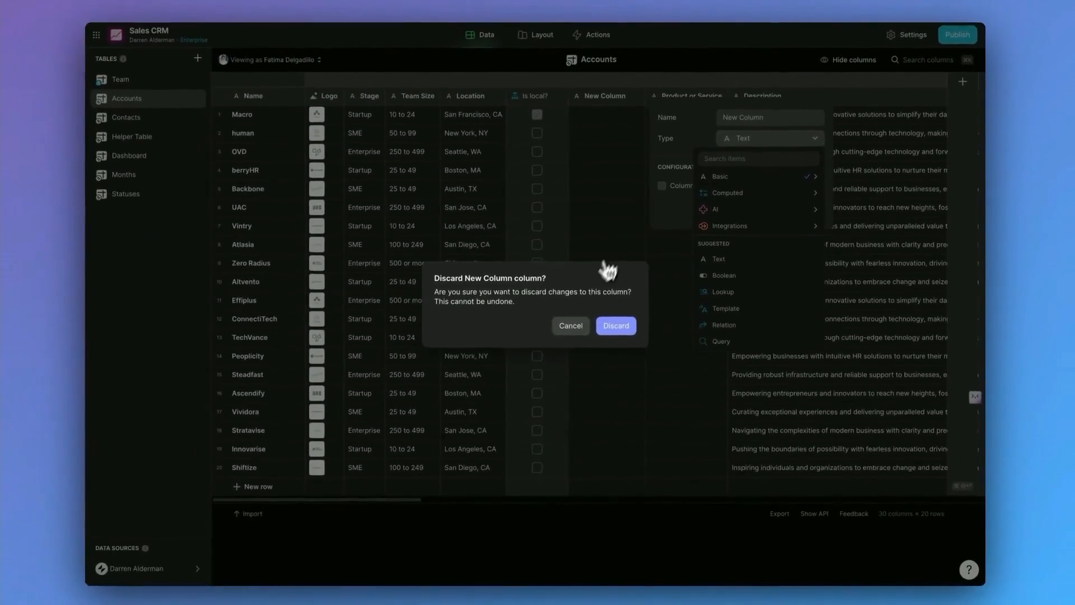
click(616, 324)
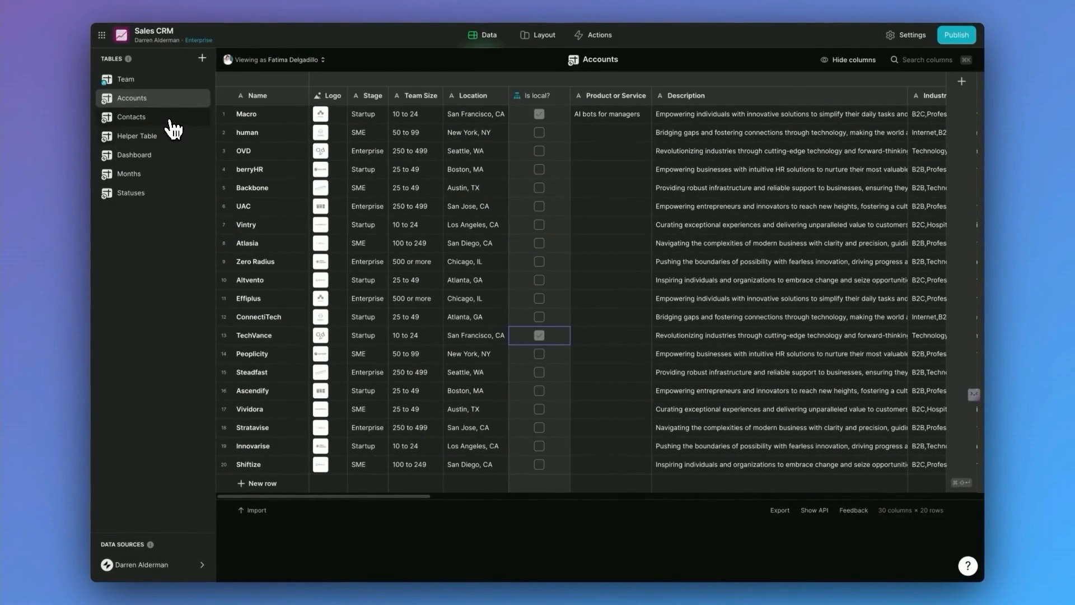
click(131, 116)
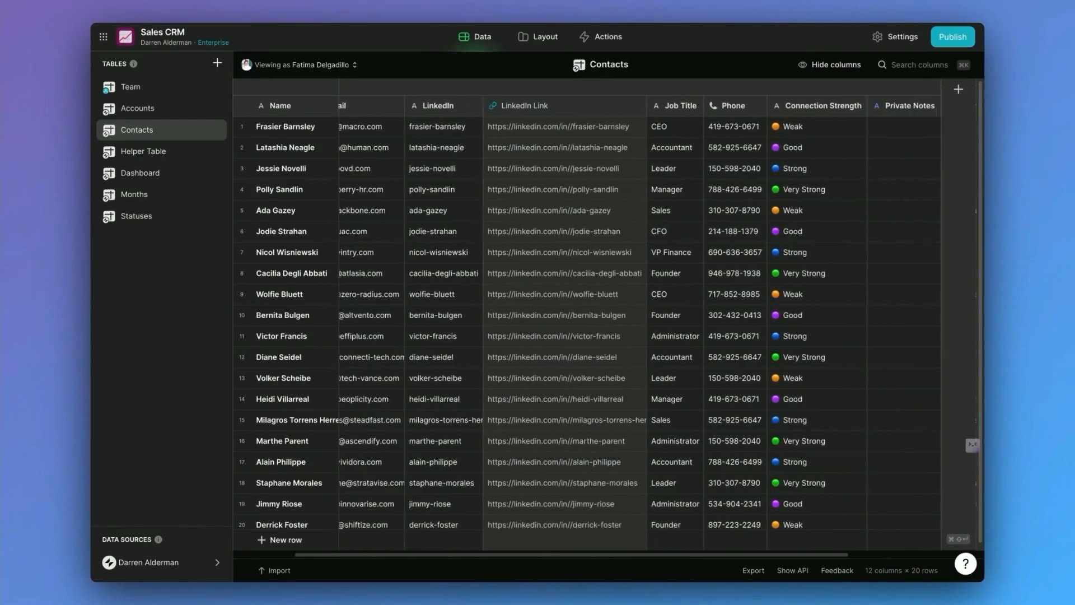
scroll(right, 3)
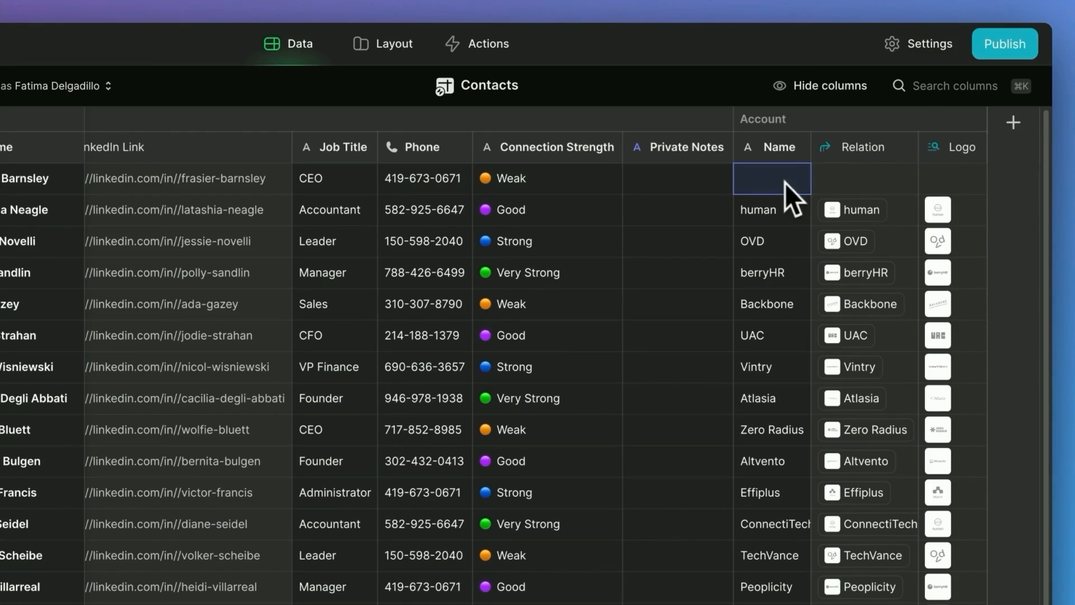
click(772, 210)
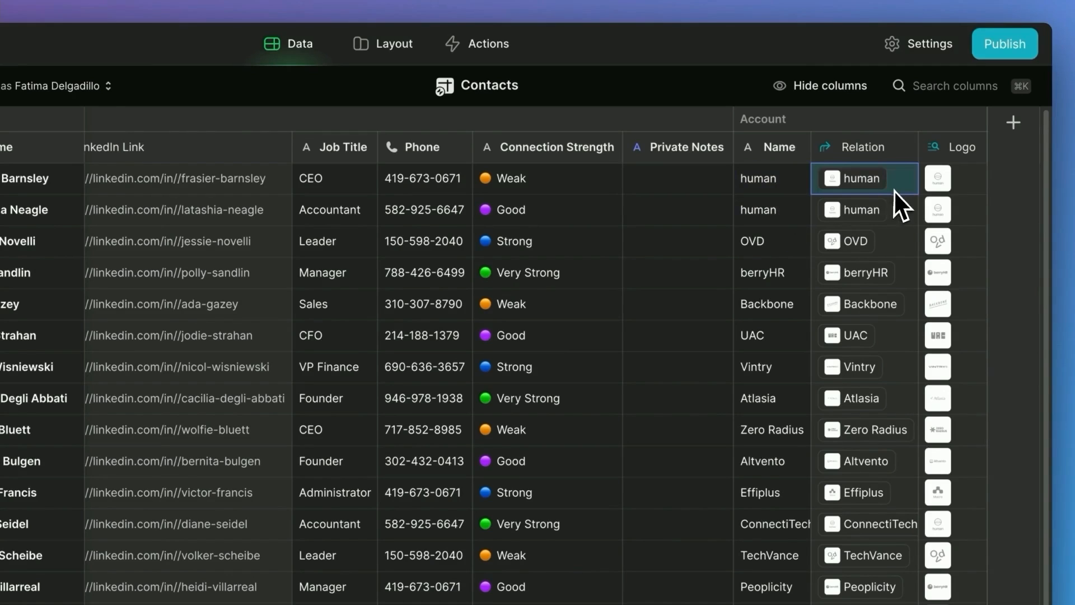
click(771, 178)
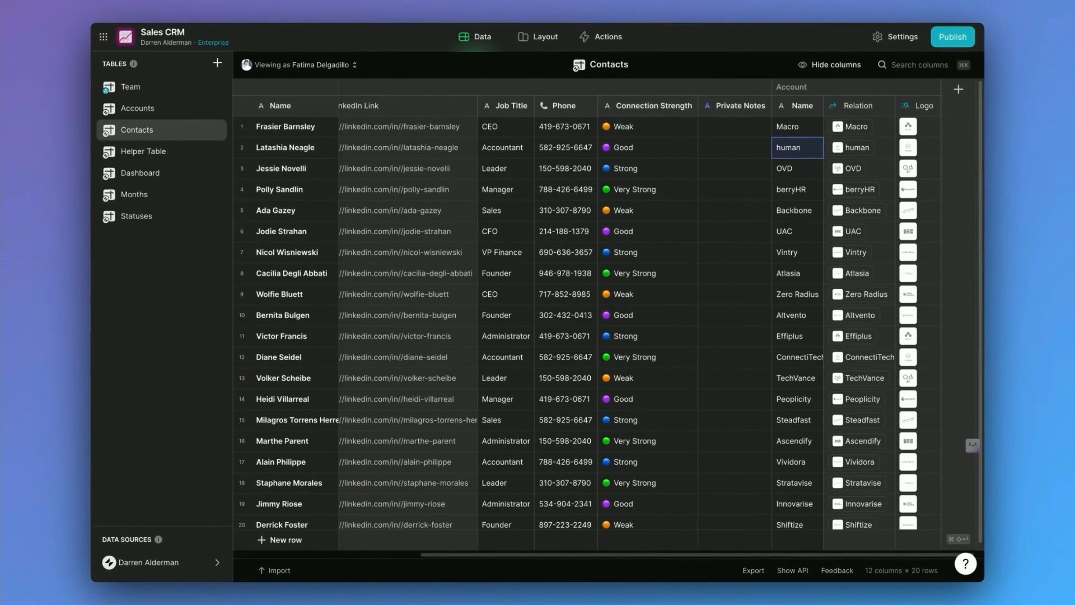
mouse_move(813, 168)
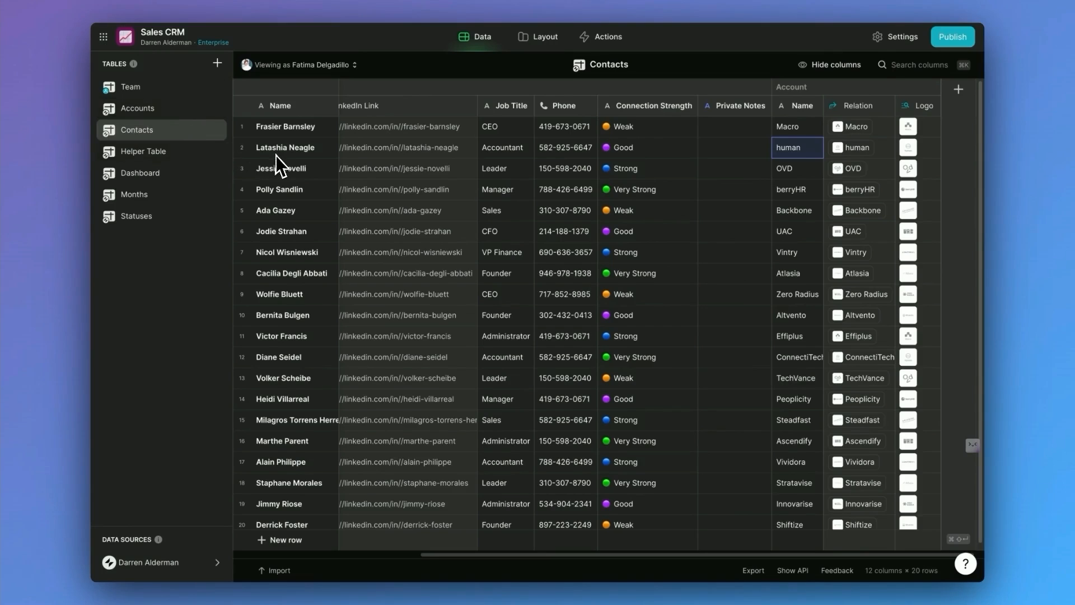
mouse_move(172, 214)
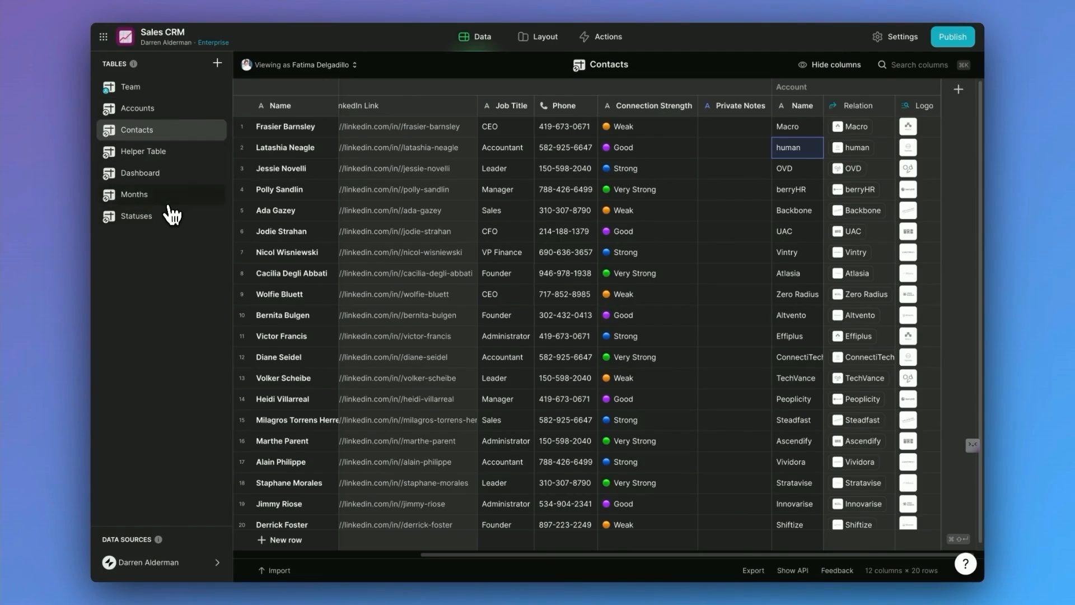
mouse_move(178, 168)
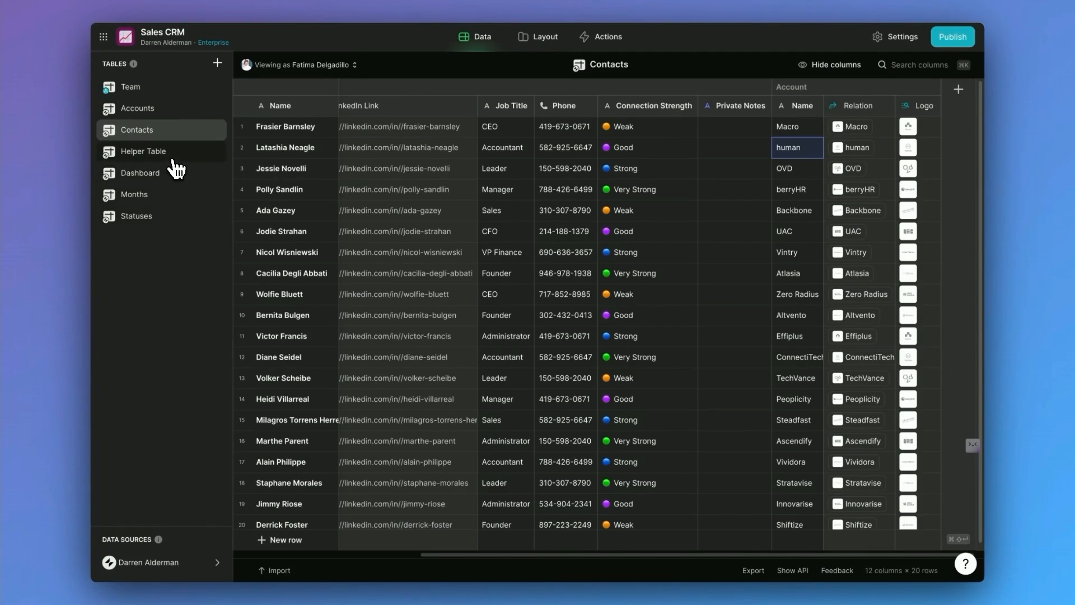
View the Helper Table and its Industry column of stage, size and industry options.
click(149, 152)
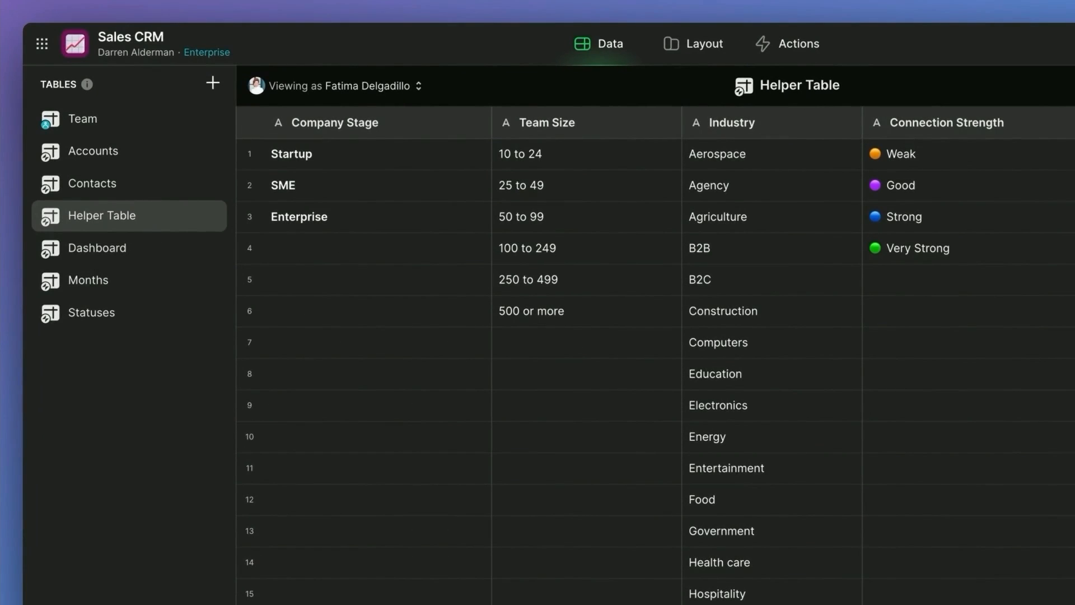
mouse_move(159, 241)
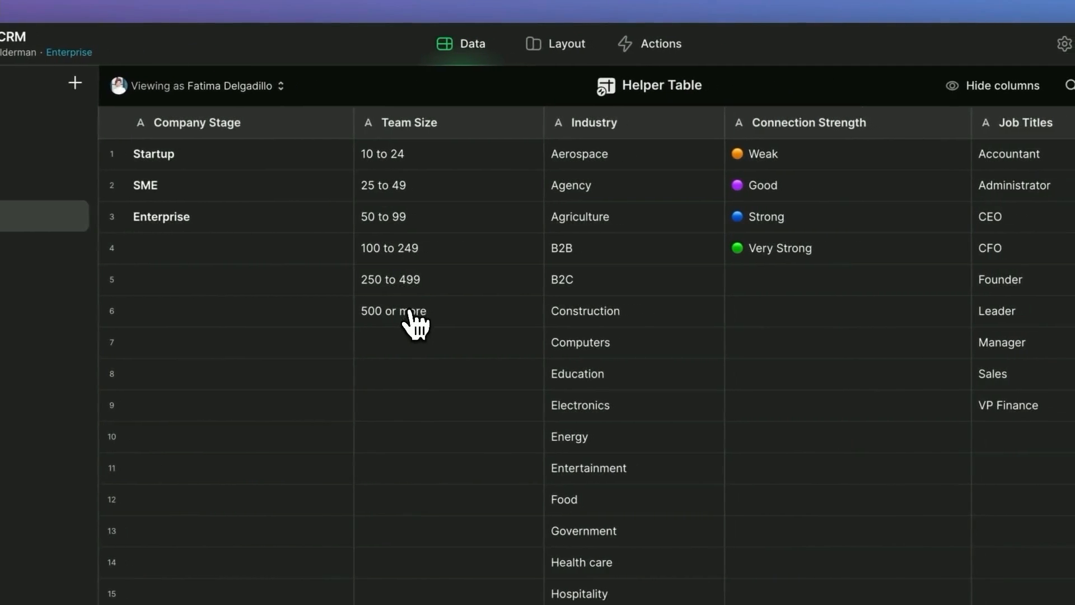
click(593, 123)
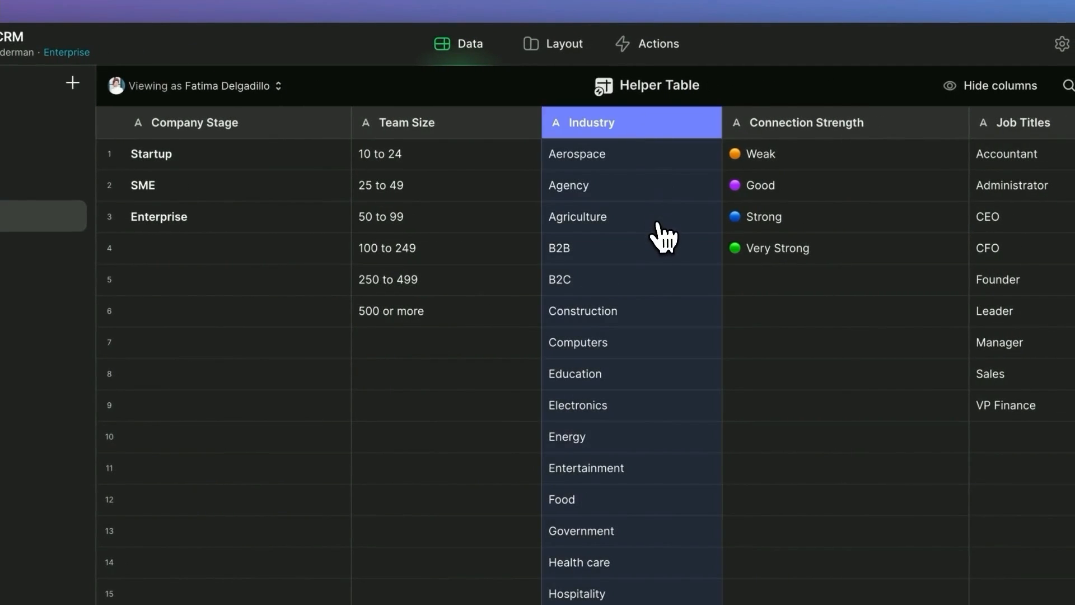
scroll(down, 3)
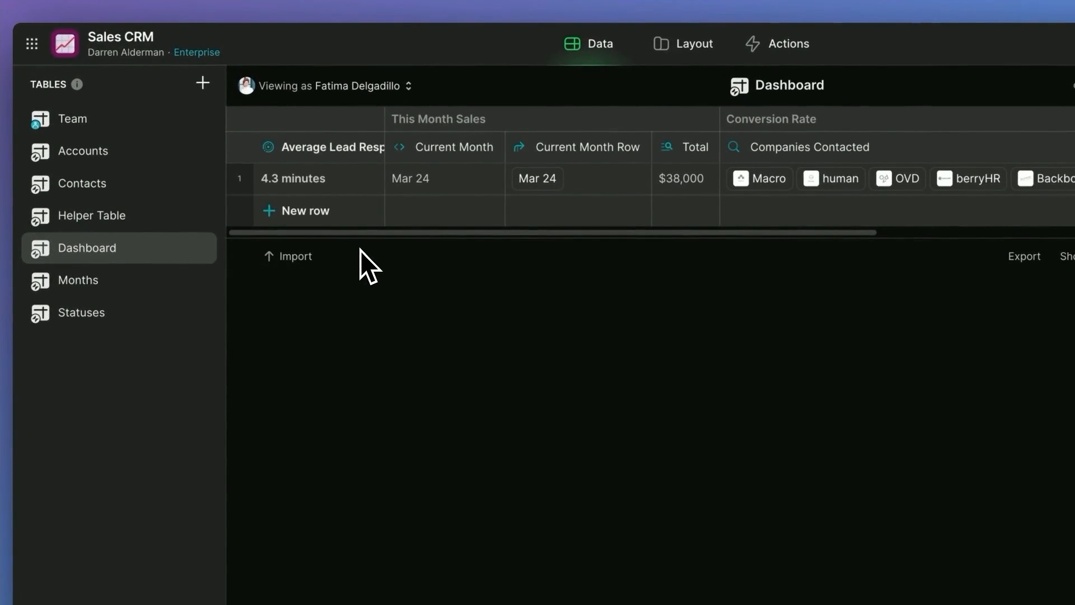
mouse_move(351, 189)
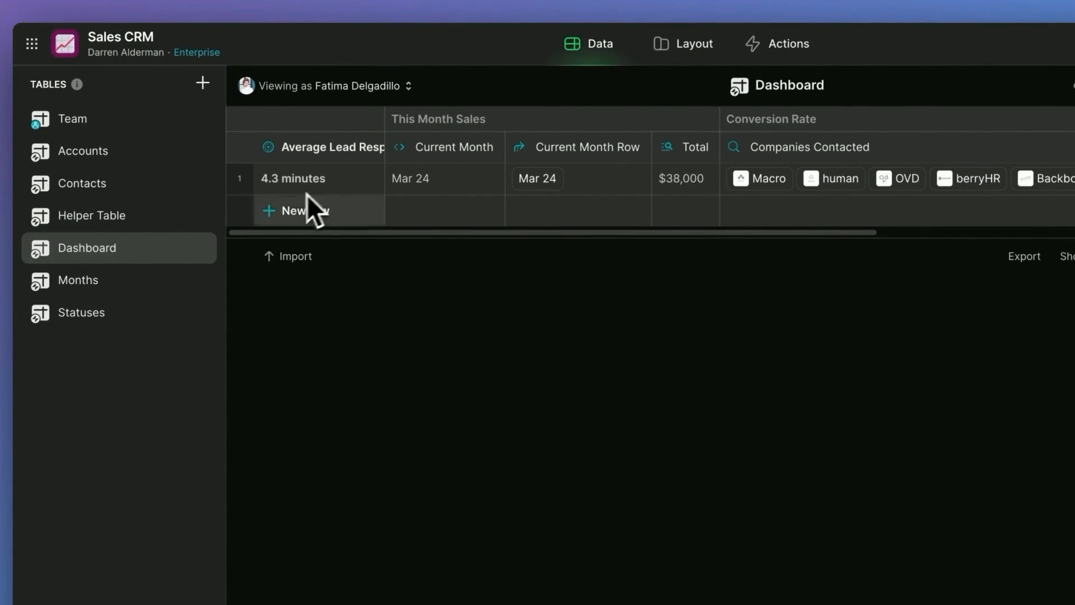
View the Months table and inspect Sep 23's $45,000 Accounts Signed Value.
click(78, 280)
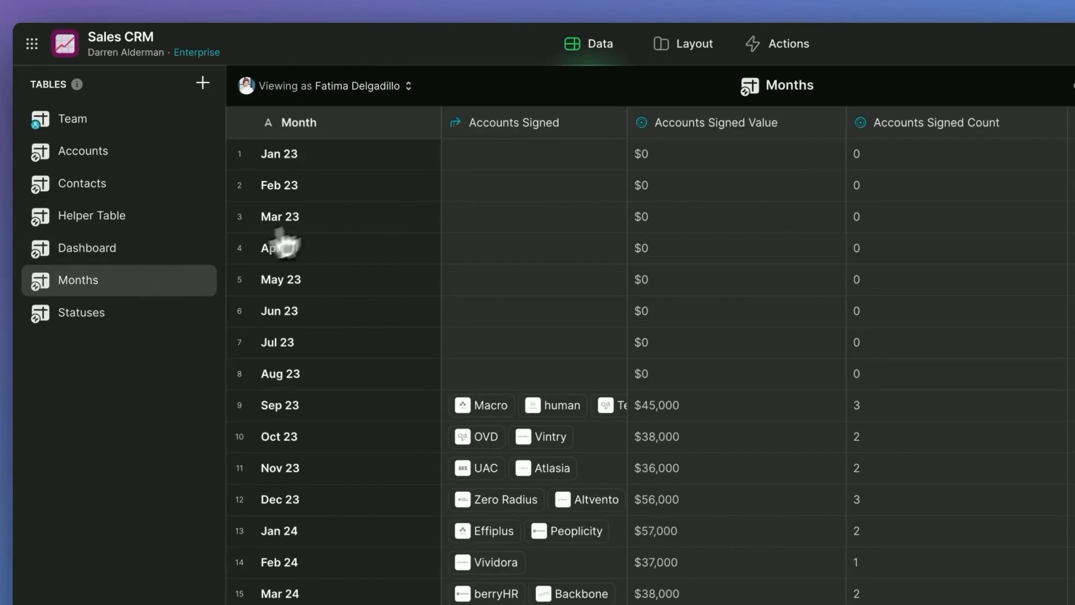
scroll(down, 3)
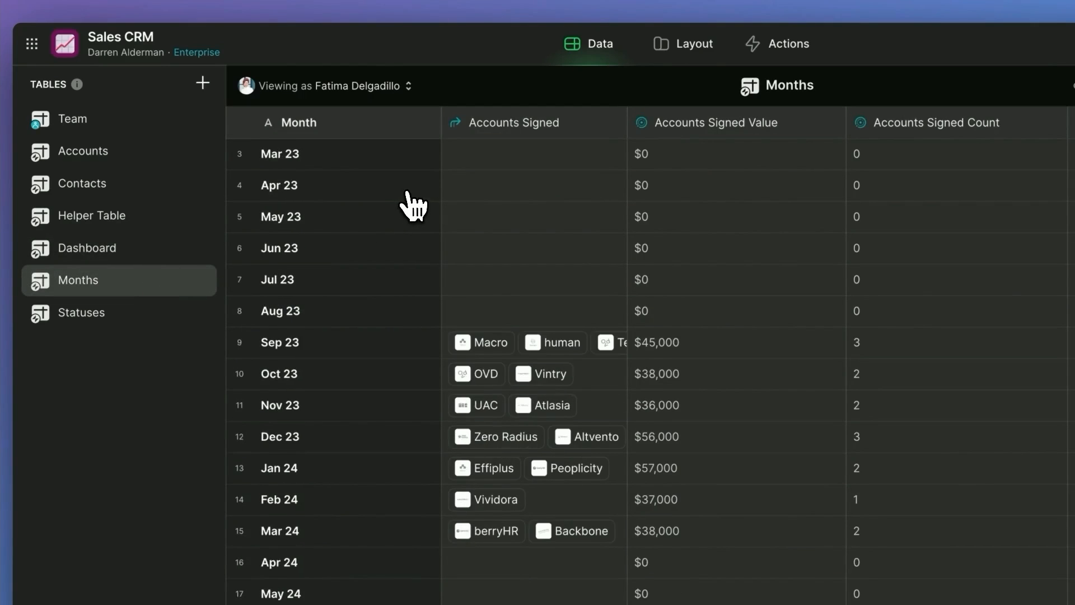
scroll(down, 3)
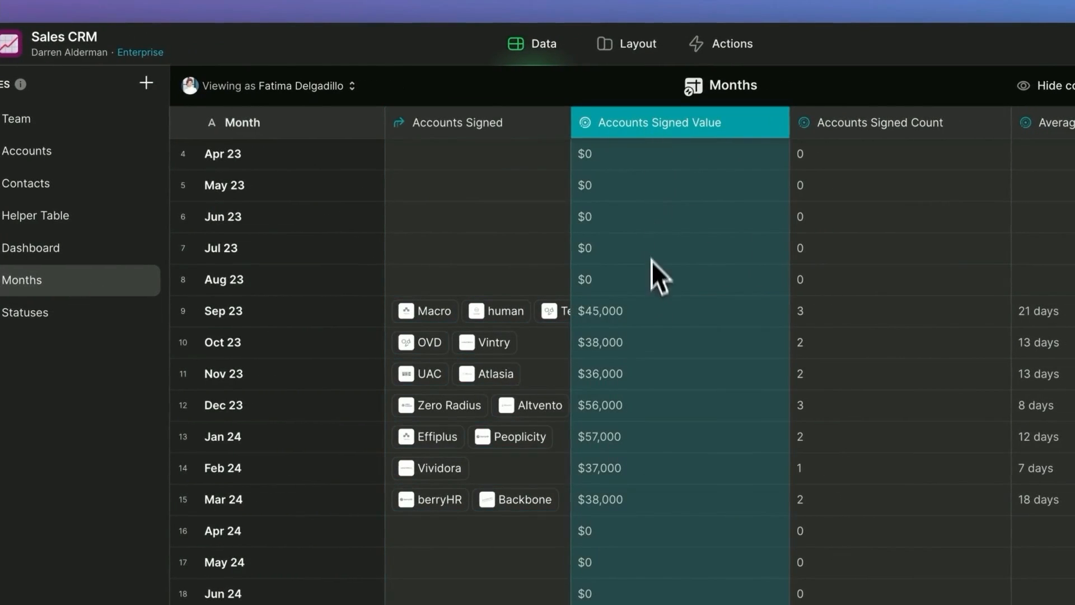
mouse_move(477, 344)
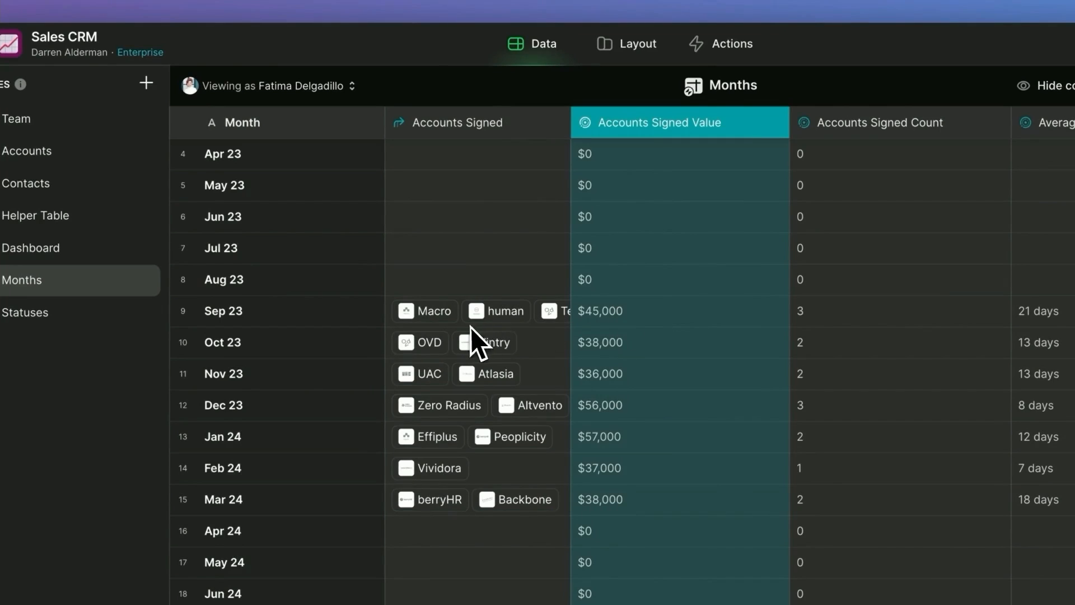
mouse_move(612, 336)
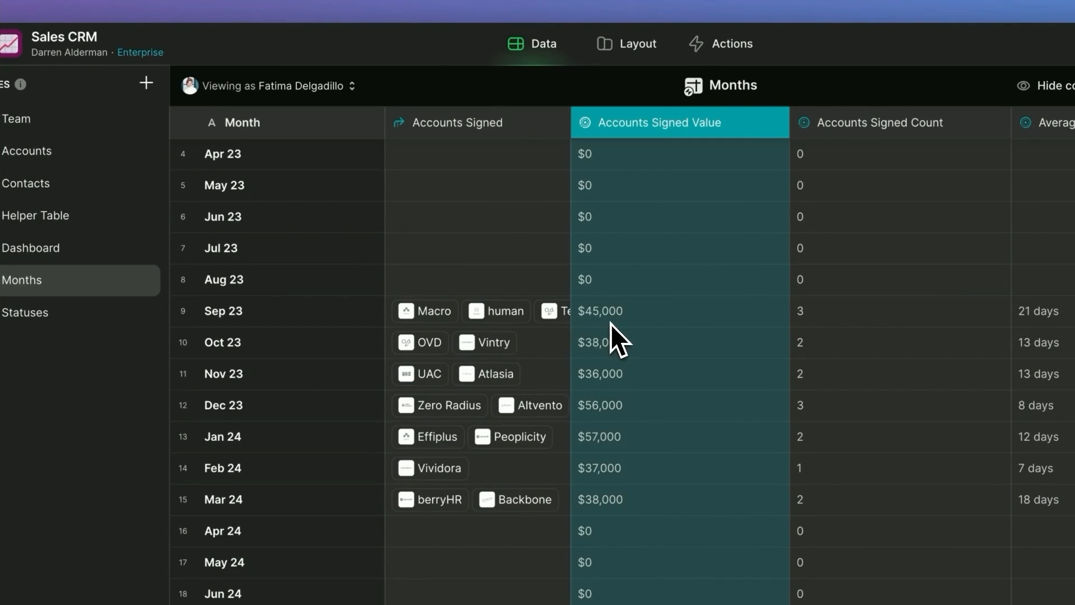
click(632, 311)
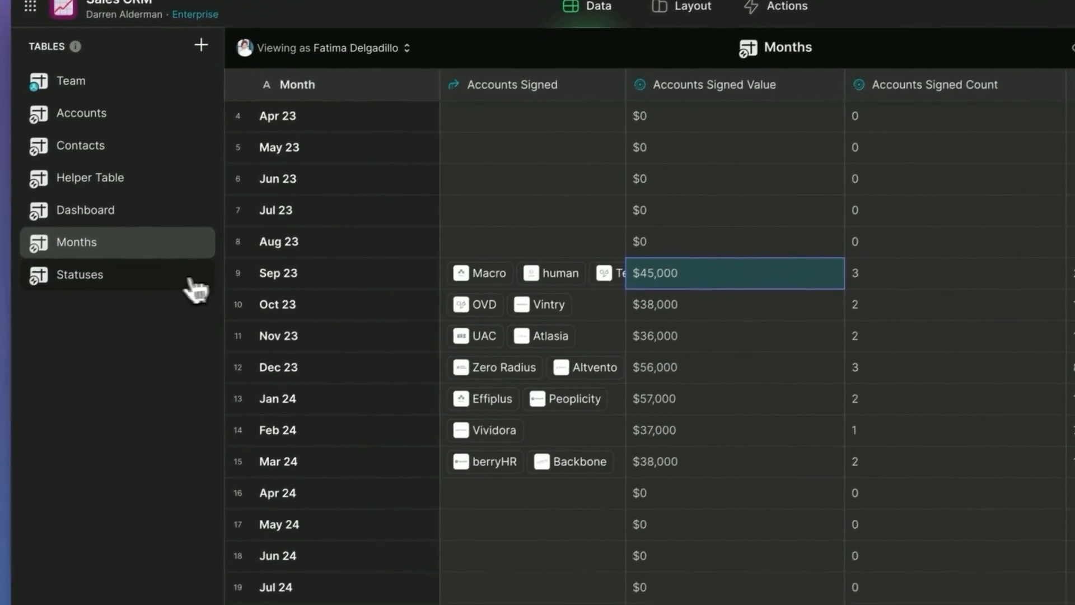
View the Statuses table and inspect the Stage 1 and Stage 2 labels.
click(80, 274)
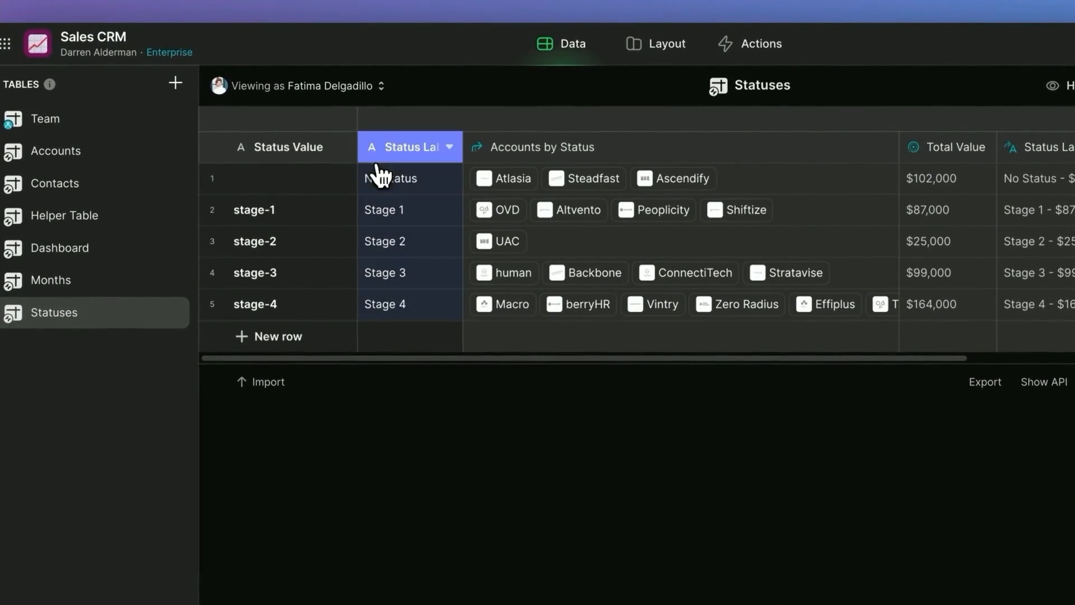
click(407, 209)
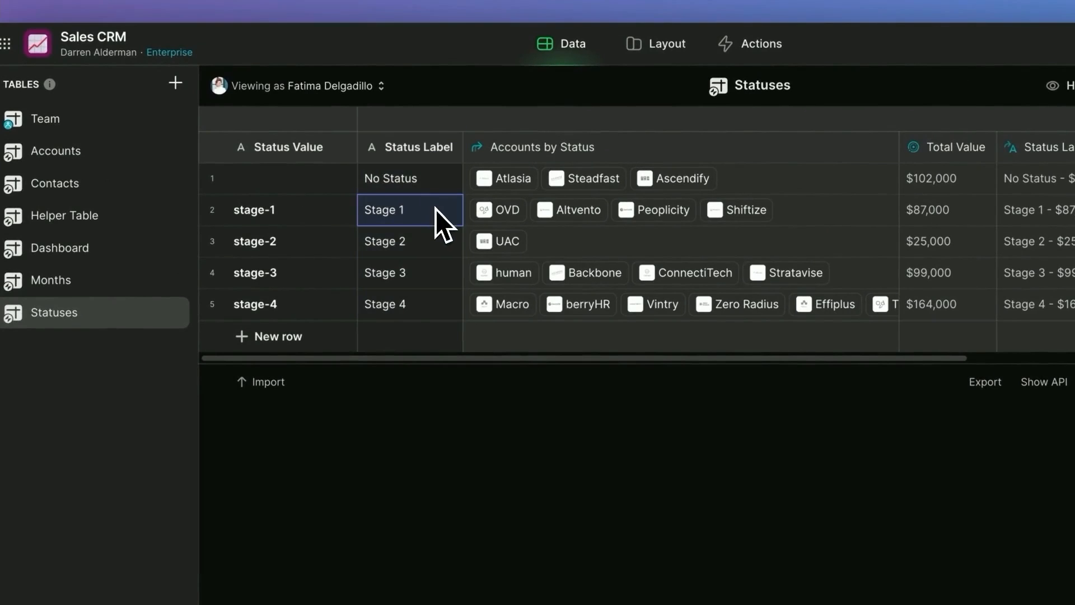
mouse_move(442, 262)
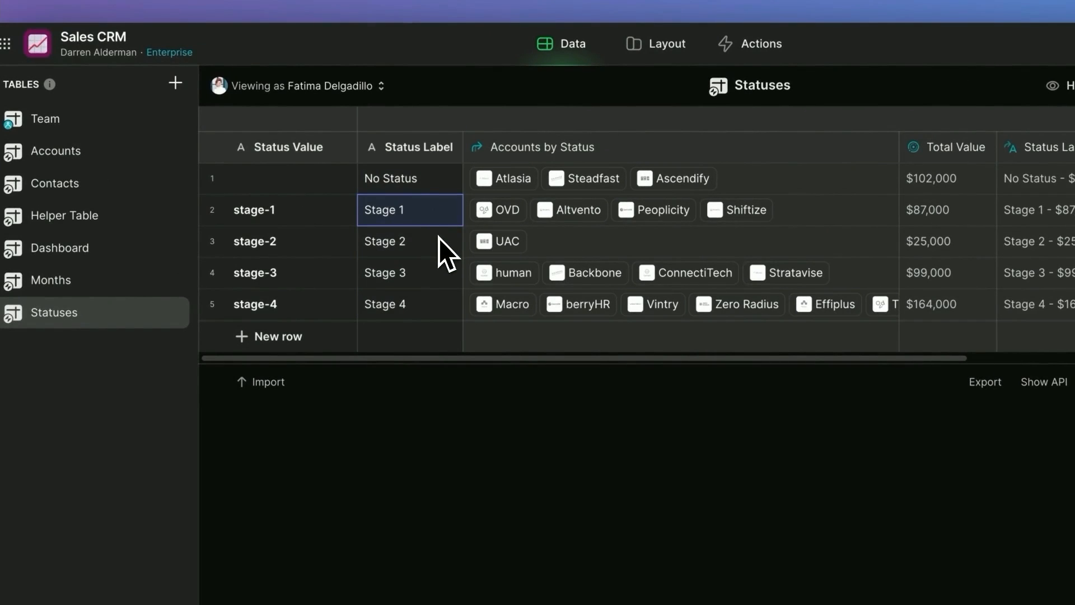
click(410, 241)
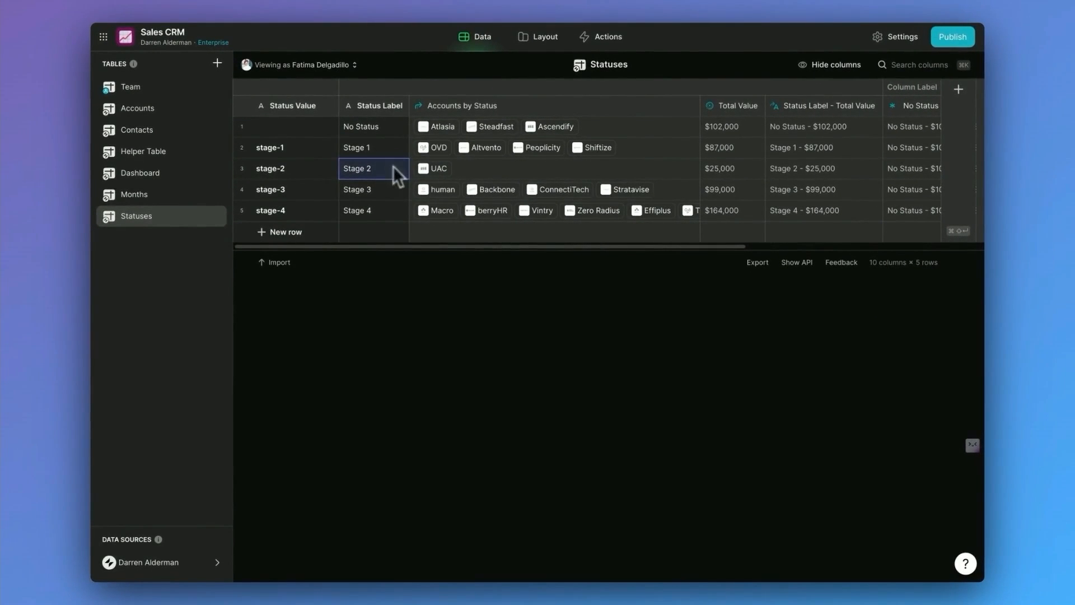
Step back through Months, Helper Table and Team, ending on Contacts.
click(133, 195)
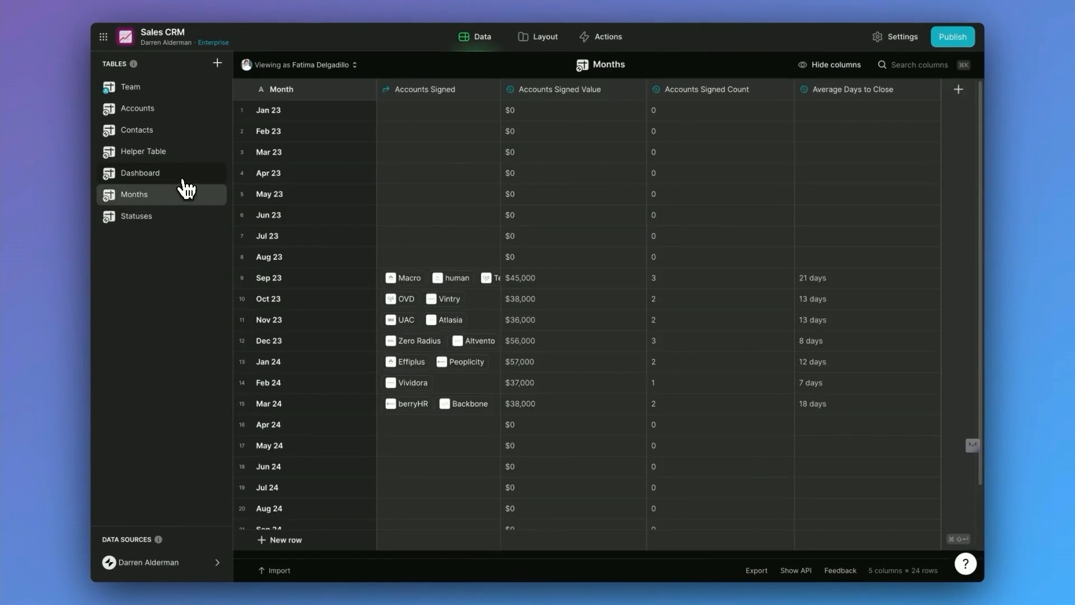
click(143, 151)
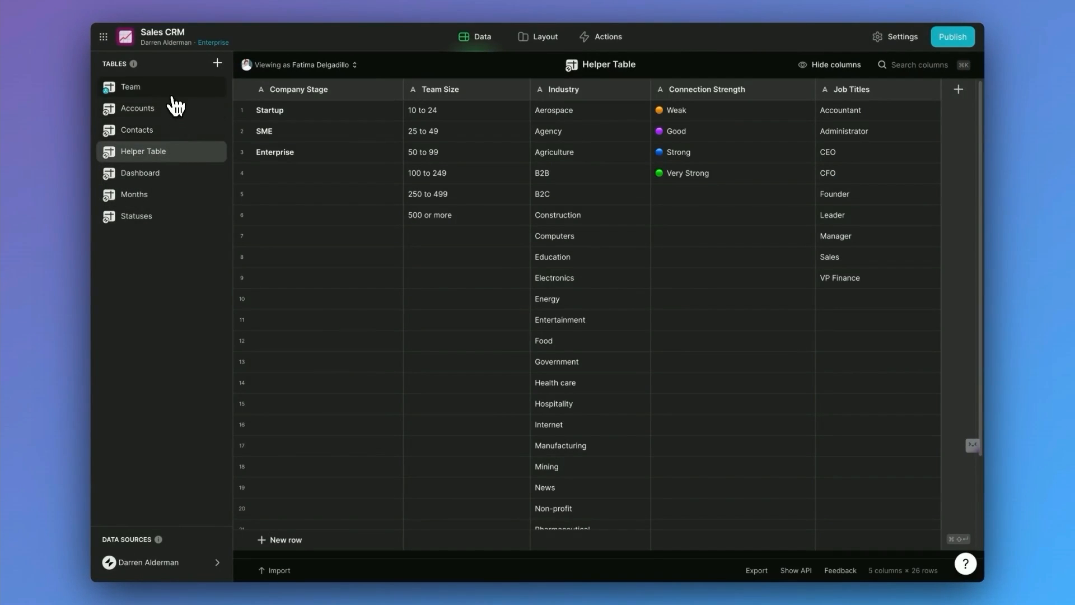
click(130, 87)
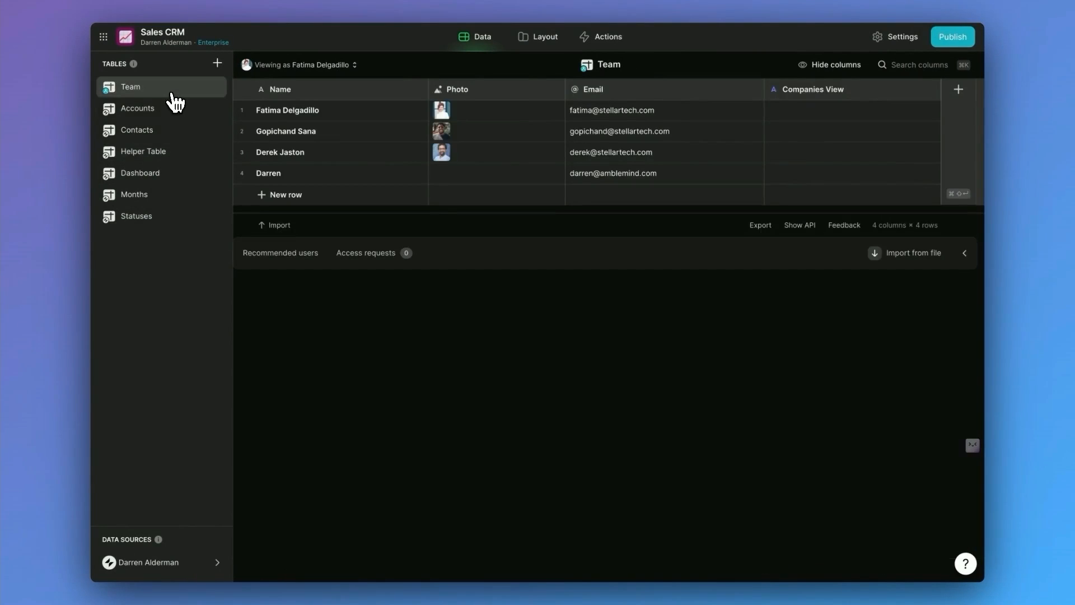
click(137, 130)
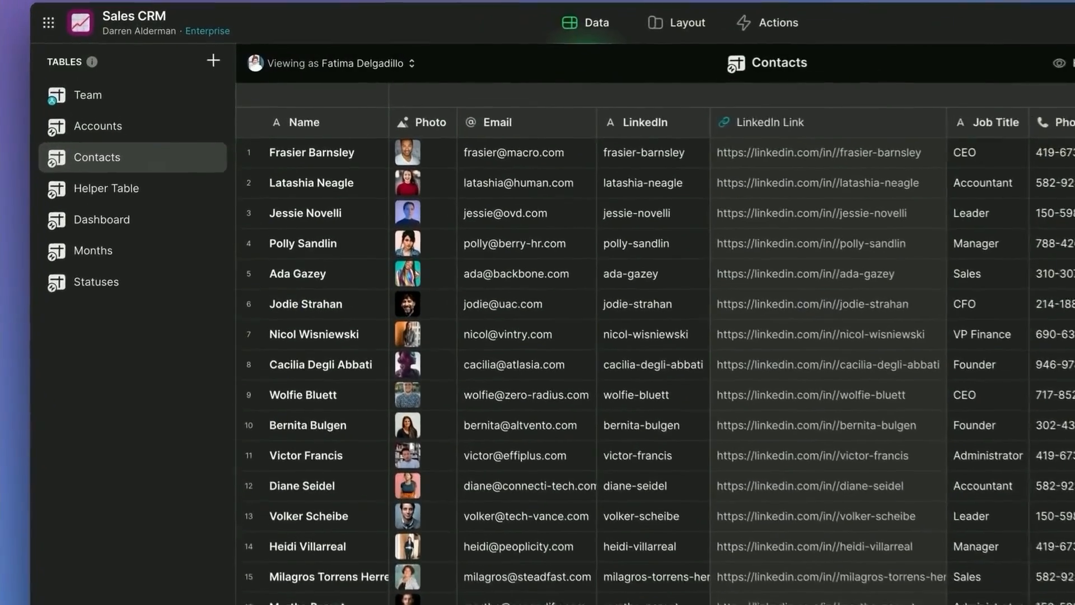
Choose Export... from the Contacts table's context menu.
right_click(97, 157)
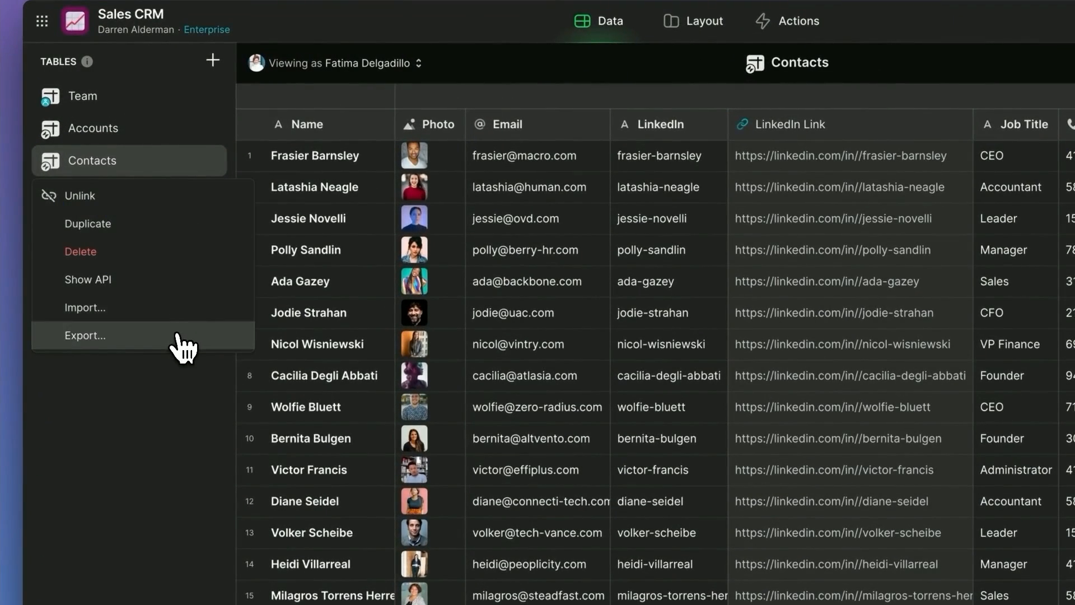
click(85, 336)
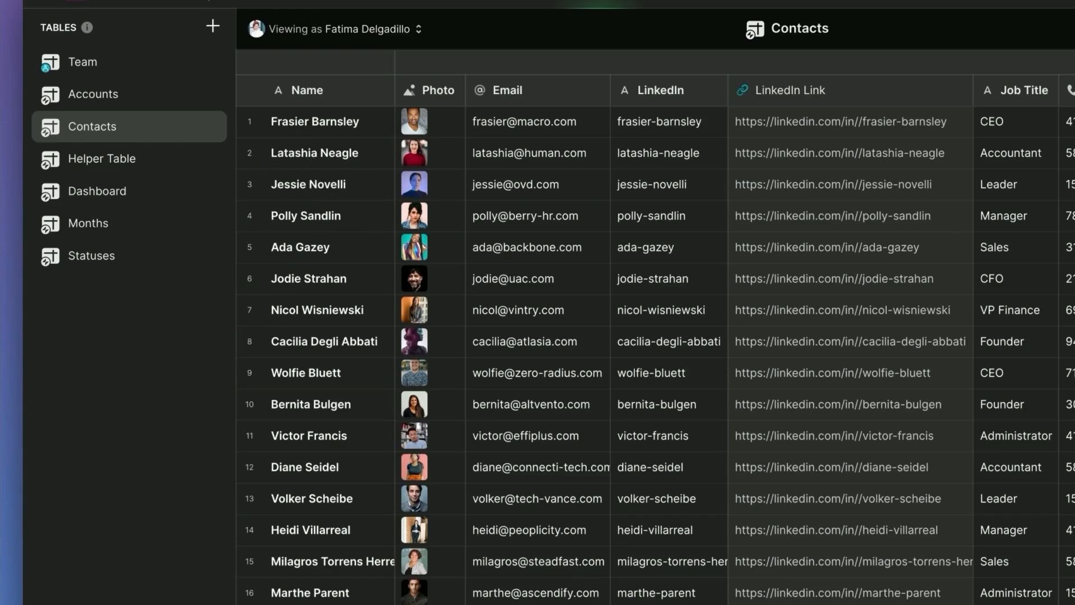
click(249, 152)
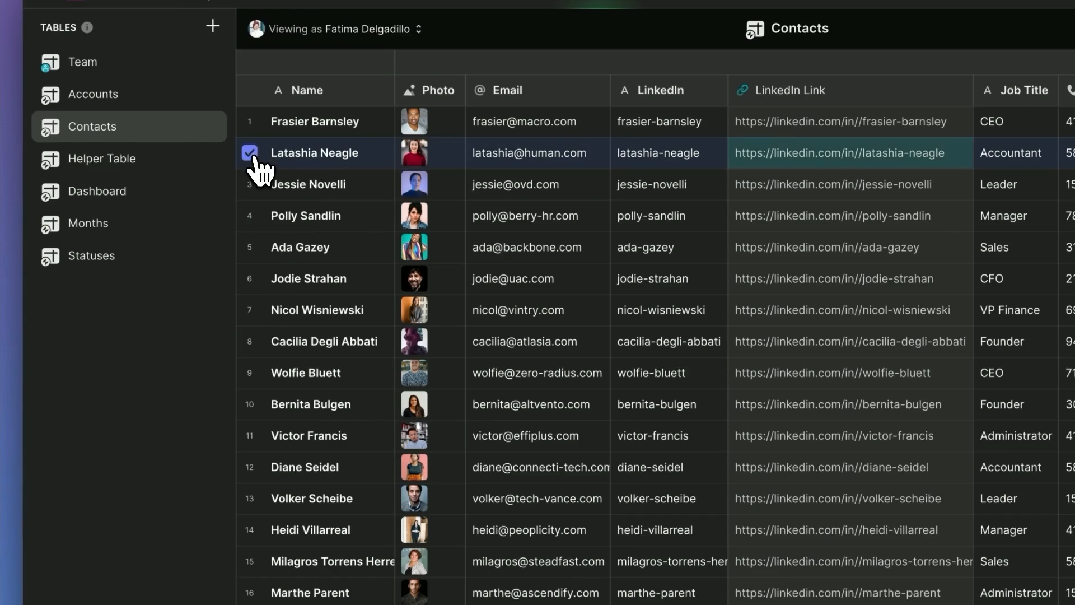